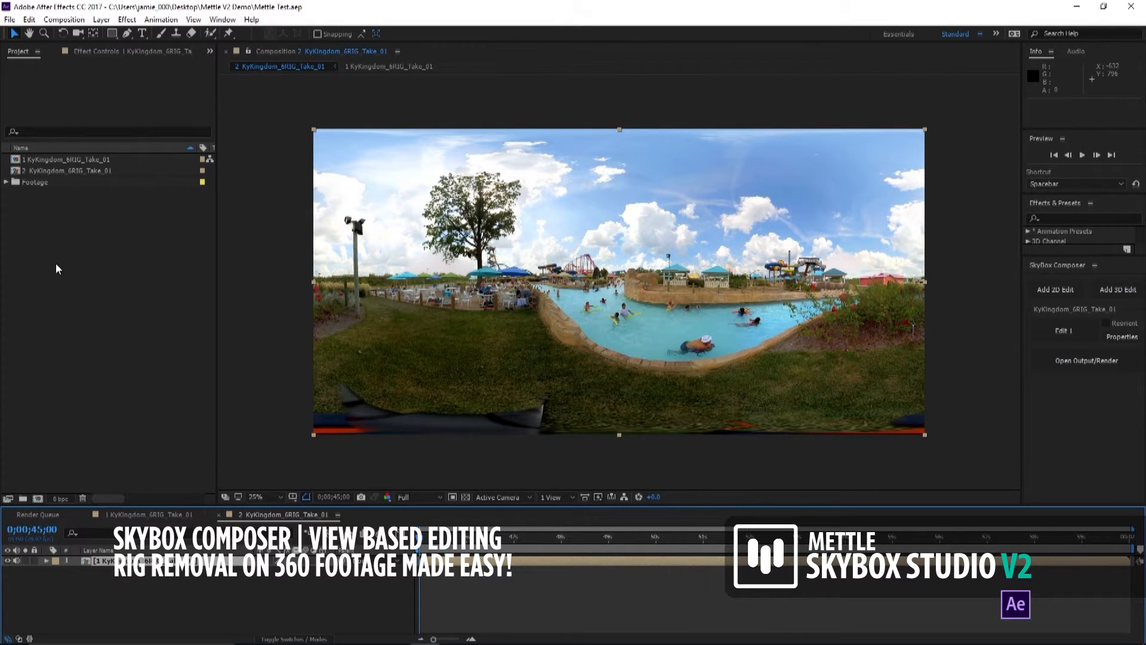
pyautogui.moveTo(712, 247)
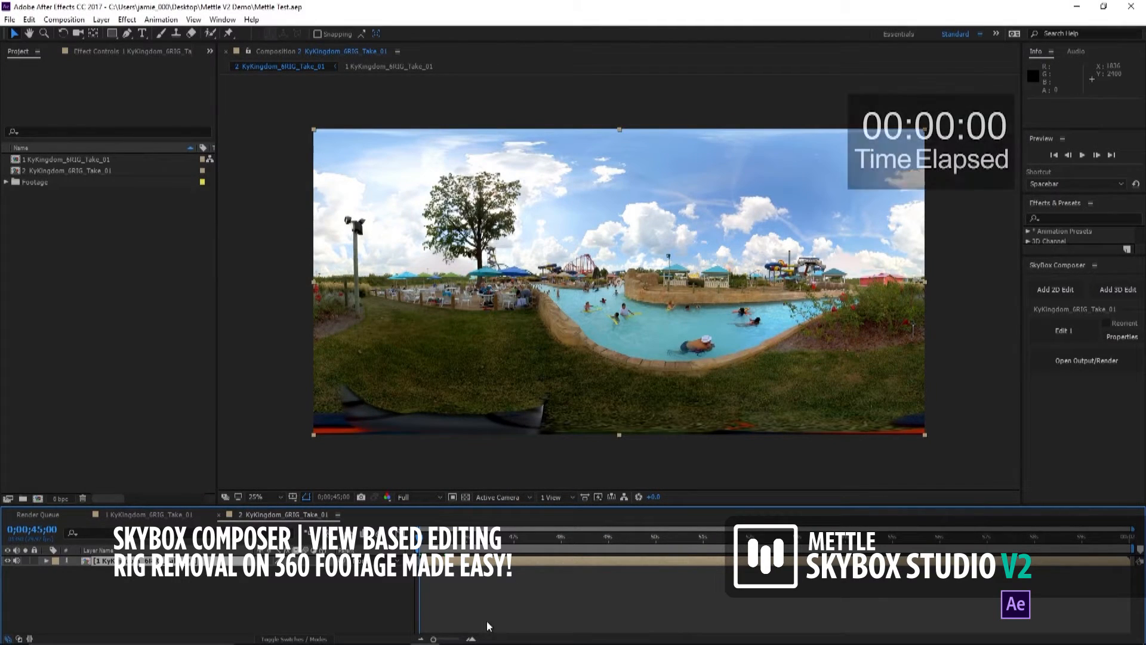
# Step: Switch the viewer to the KyKingdom_6RIG_Take_02 composition with the rig removed
pyautogui.click(1085, 359)
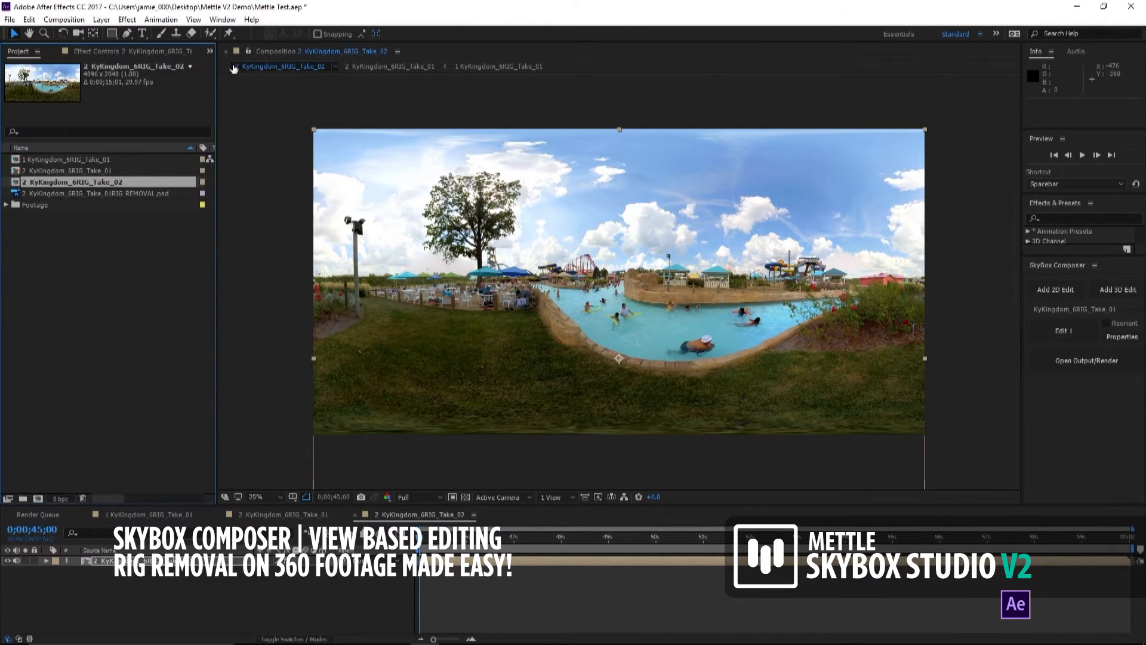
# Step: Reopen the SkyBox Composer panel from the Window menu for the Take 01 project
pyautogui.click(103, 192)
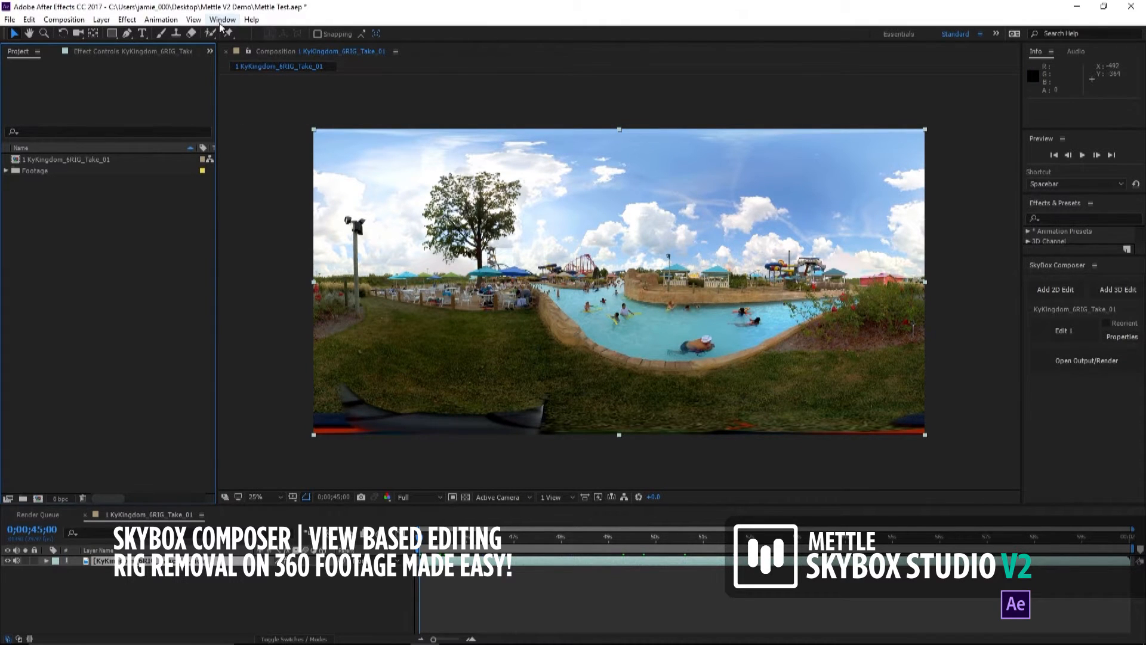
pyautogui.click(223, 19)
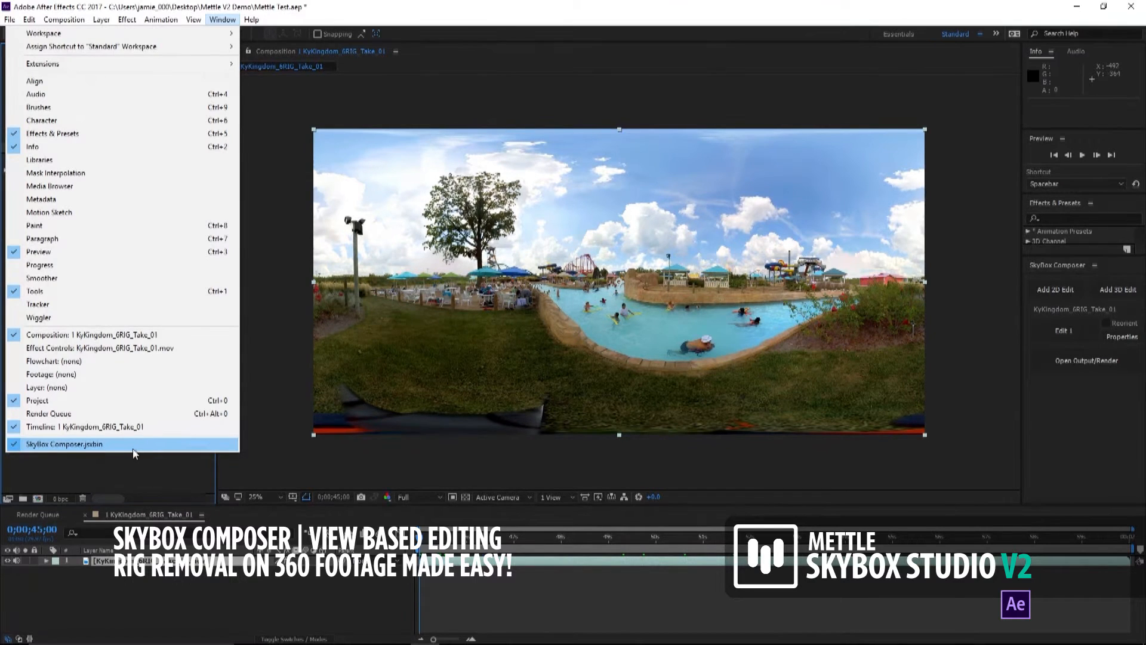
pyautogui.click(70, 444)
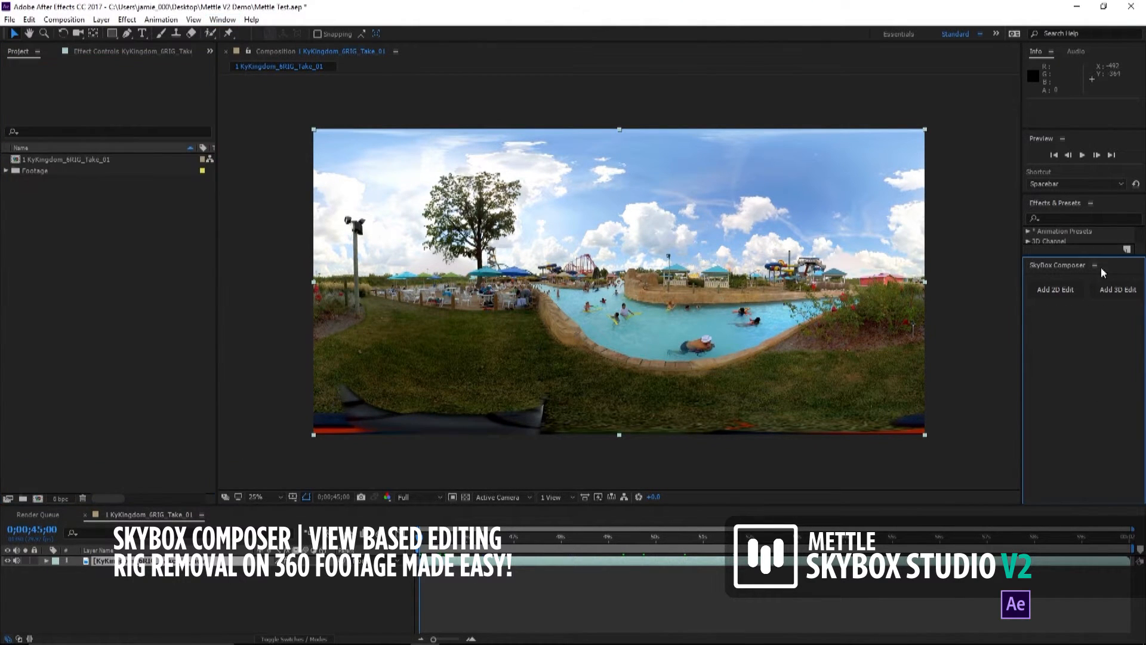
pyautogui.moveTo(840, 306)
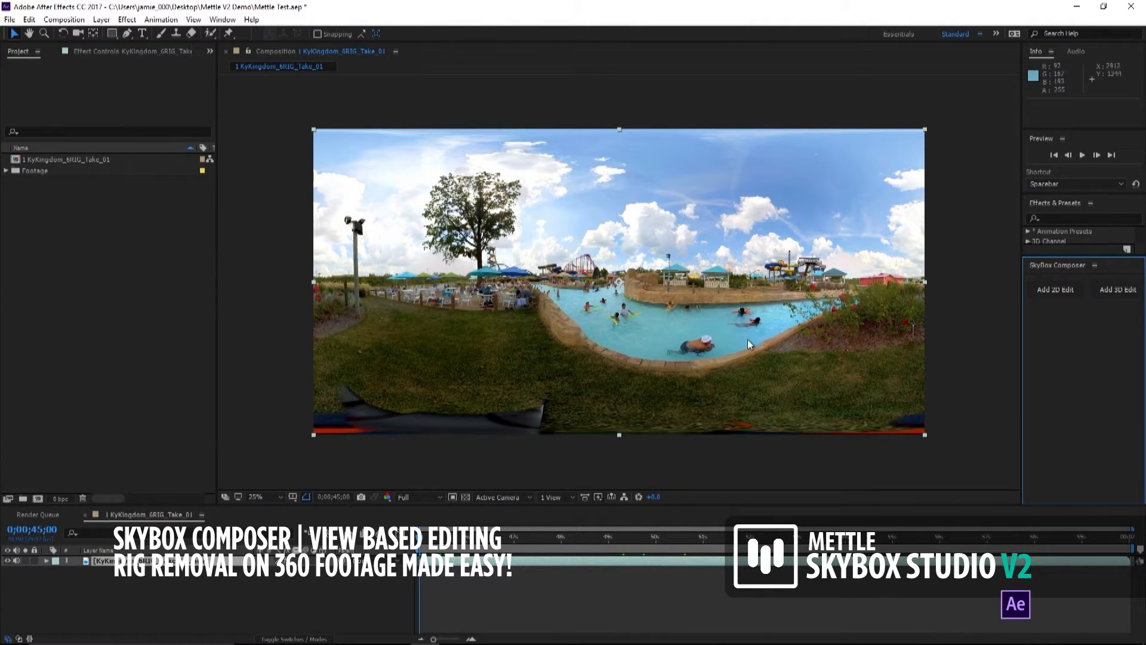
pyautogui.moveTo(551, 174)
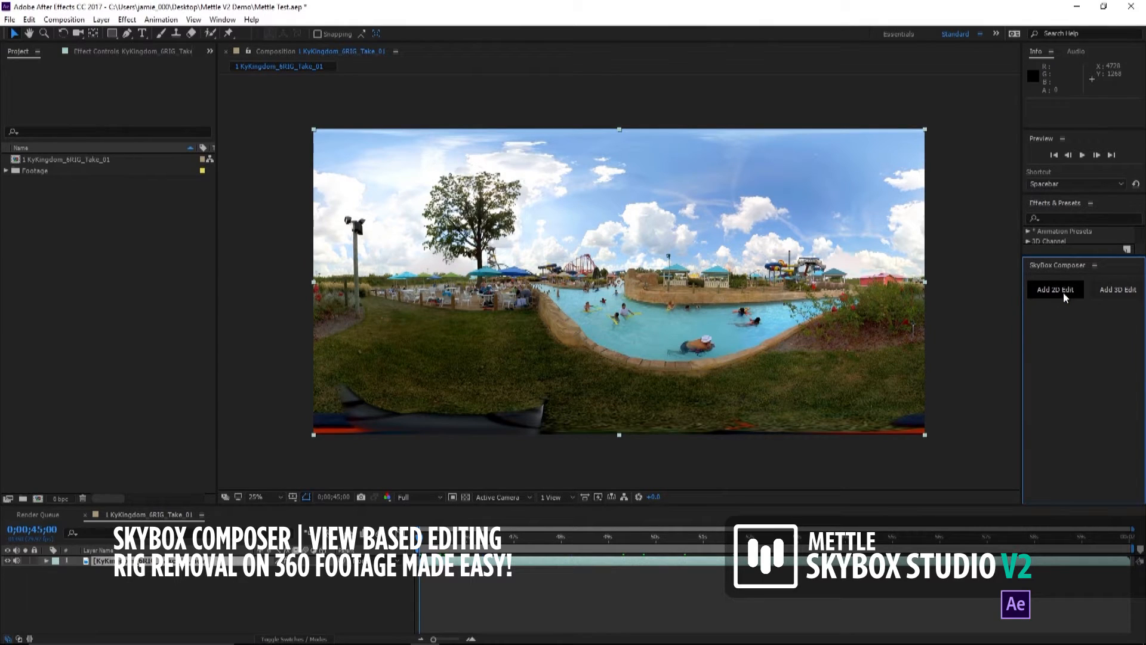
# Step: Add a 2D edit of the Take_01 composition with Comp Width 4090
pyautogui.click(1055, 289)
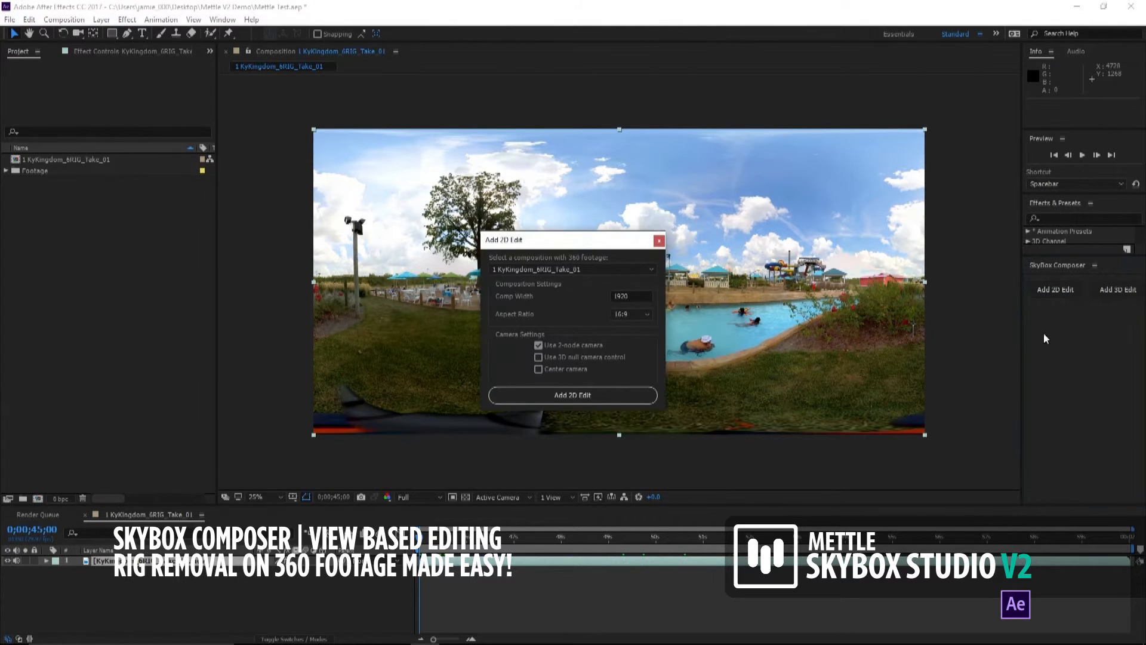
pyautogui.click(572, 269)
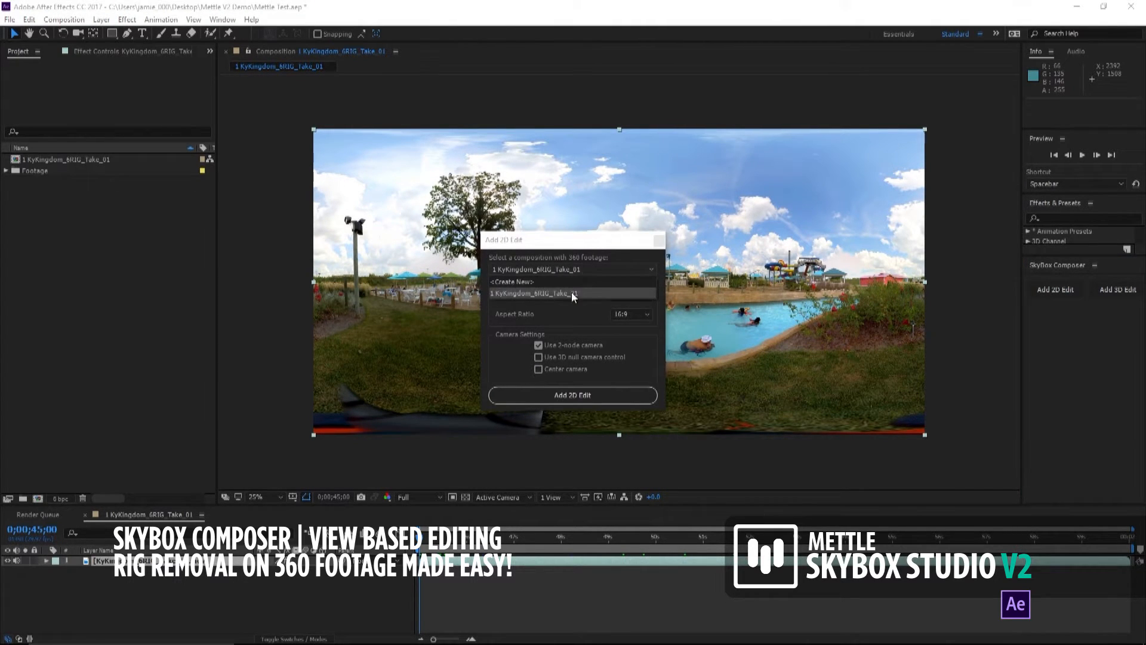
pyautogui.click(510, 282)
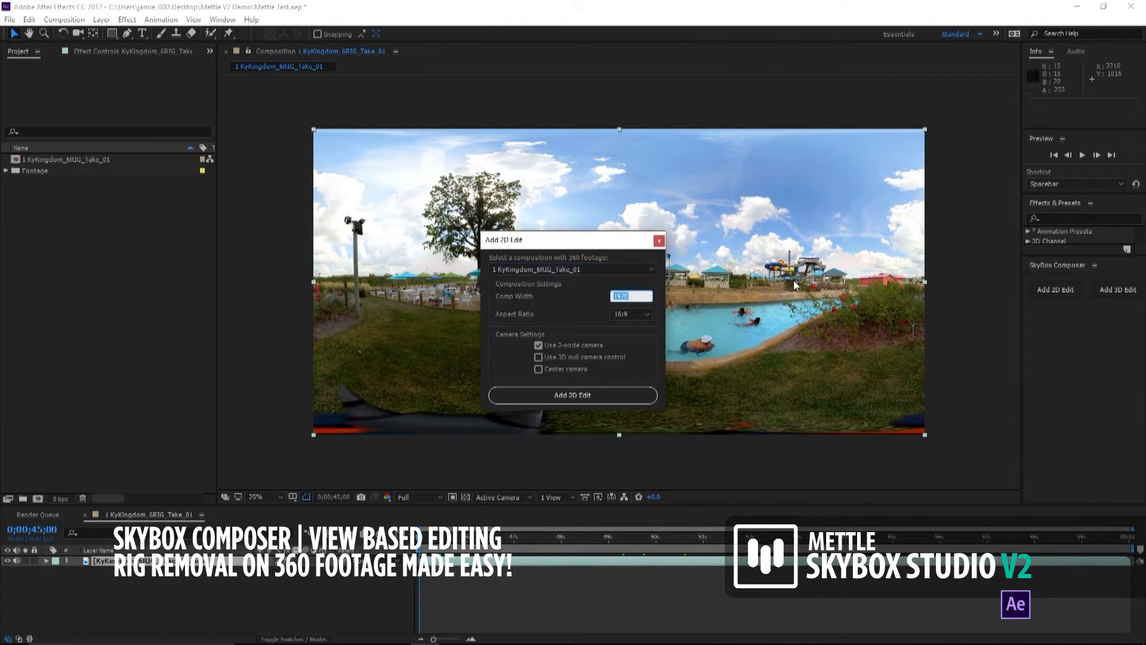
pyautogui.write('4090')
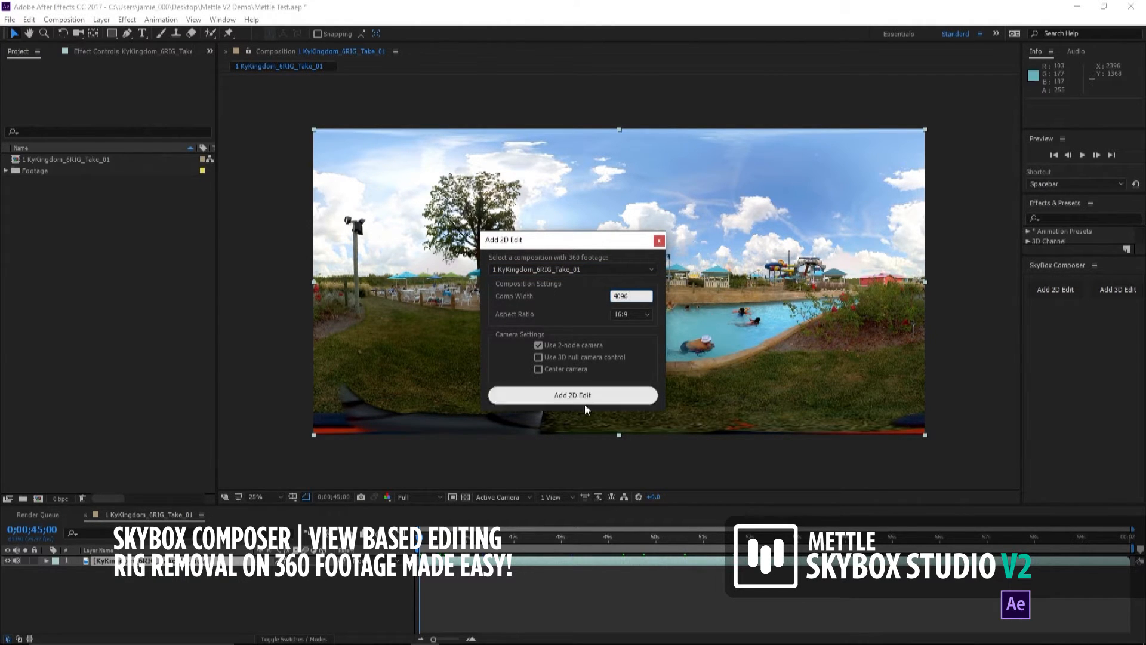
pyautogui.click(572, 396)
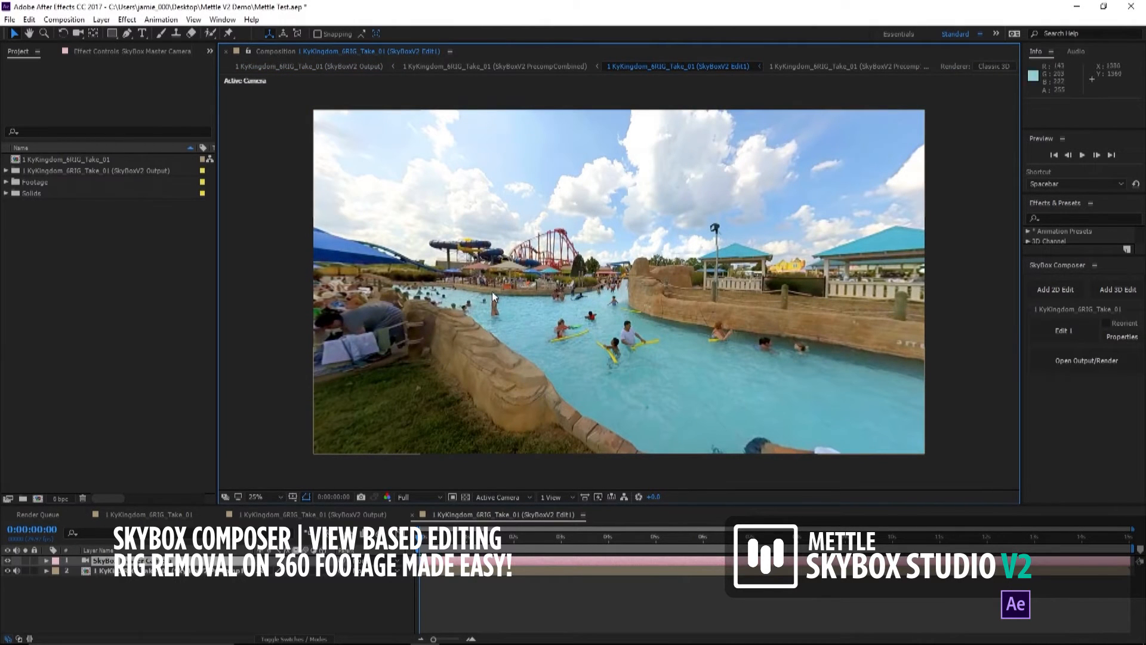
pyautogui.moveTo(349, 168)
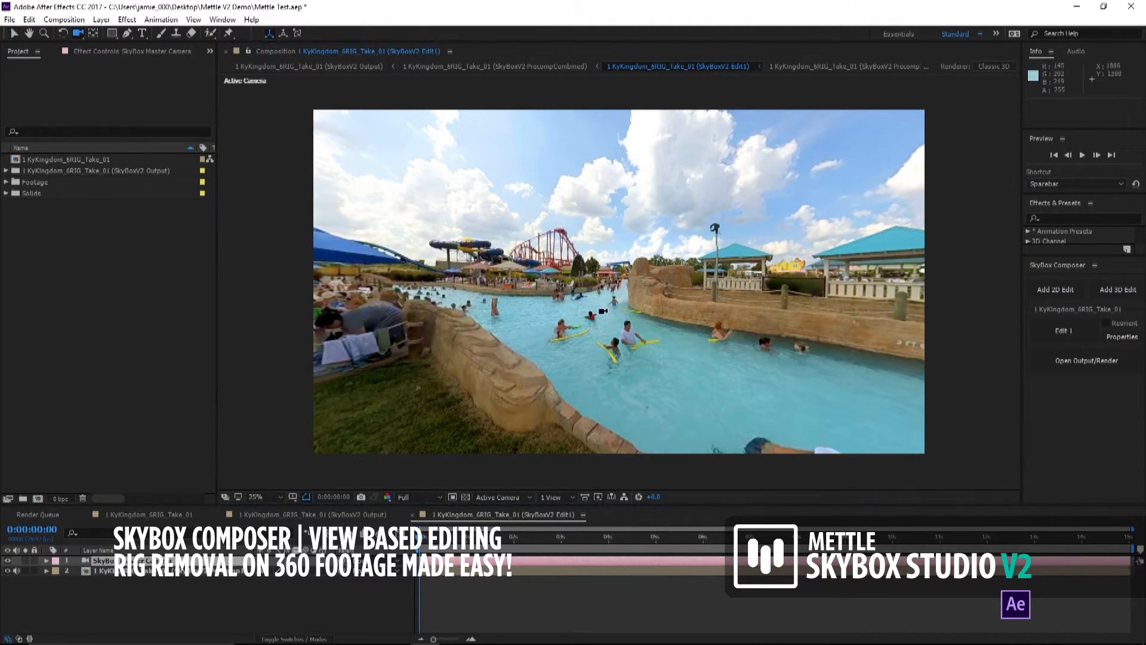
# Step: Orbit the 2D edit camera until it looks straight down at the rig on the grass
pyautogui.moveTo(603, 311); pyautogui.dragTo(620, 310)
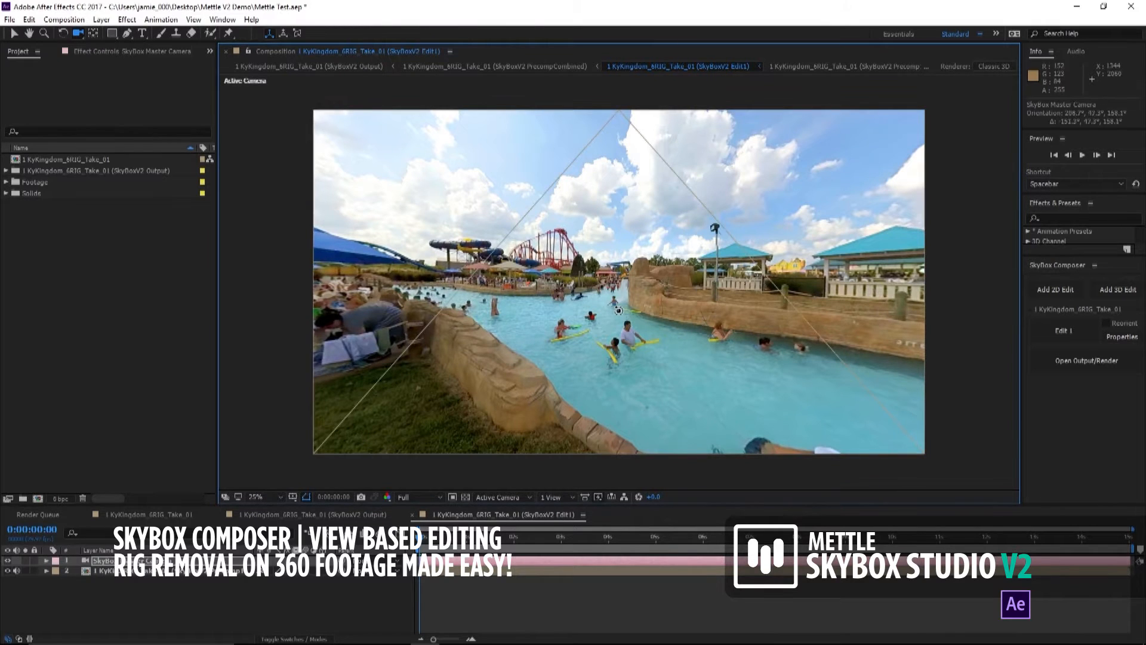
pyautogui.moveTo(619, 307); pyautogui.dragTo(606, 307)
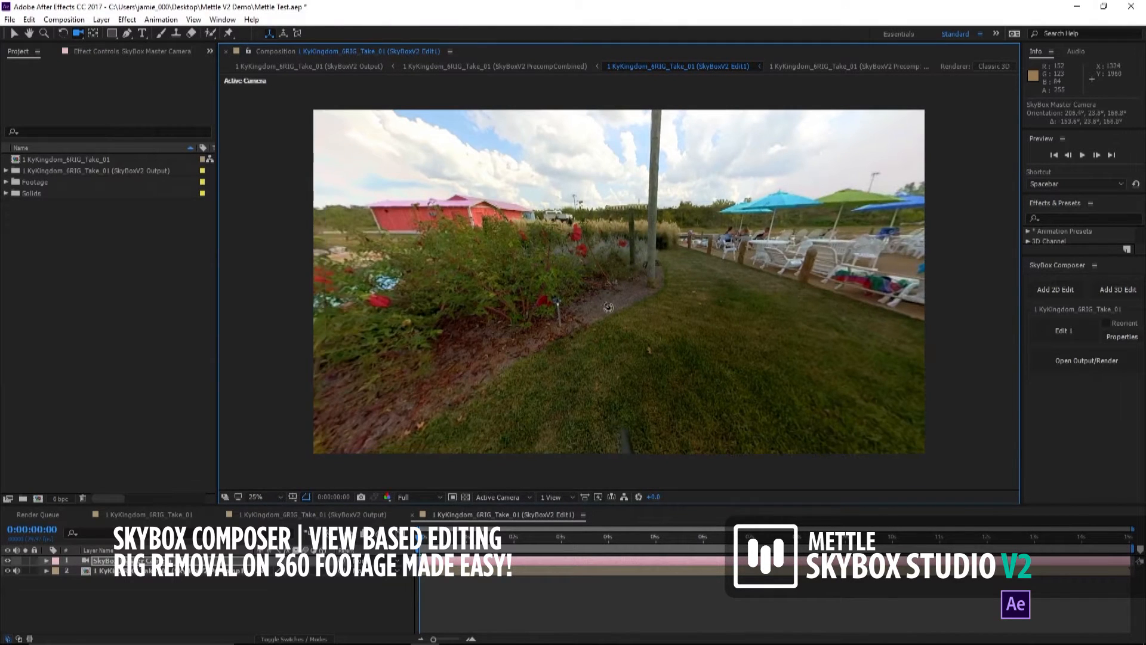
pyautogui.moveTo(606, 307); pyautogui.dragTo(672, 305)
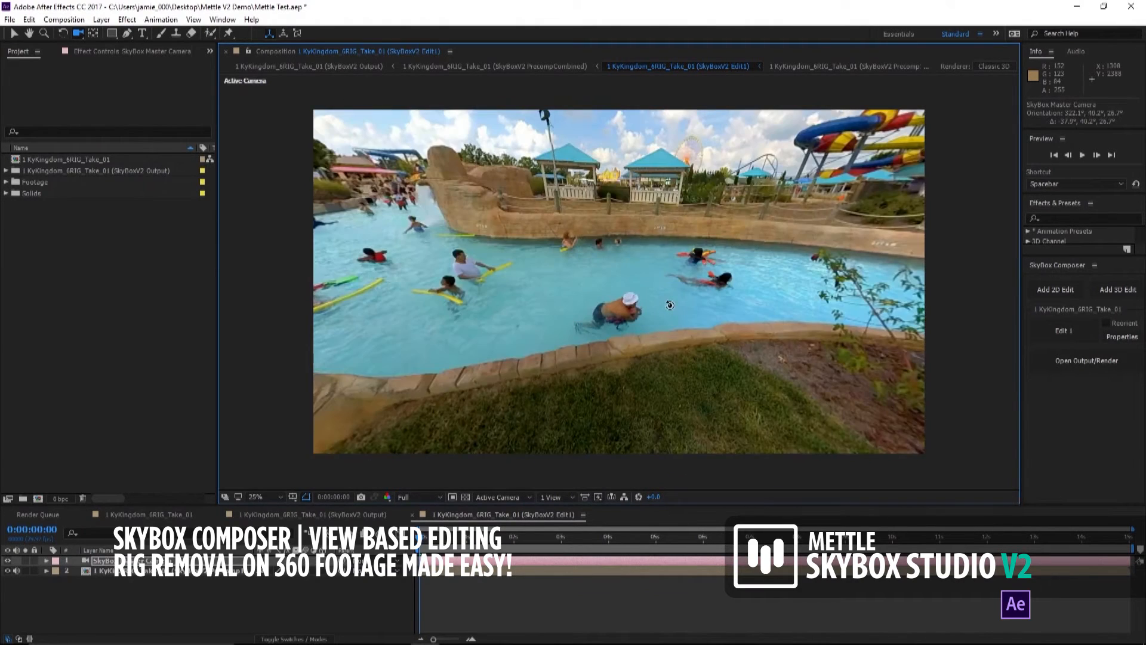
pyautogui.moveTo(670, 305); pyautogui.dragTo(636, 343)
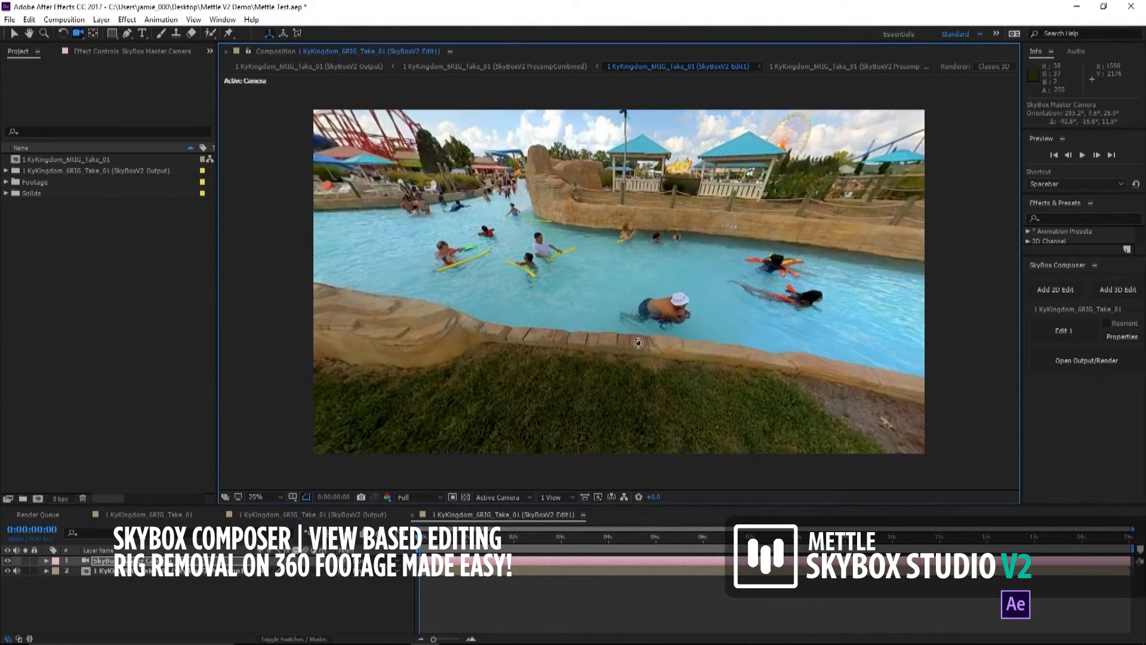
pyautogui.moveTo(637, 342); pyautogui.dragTo(639, 334)
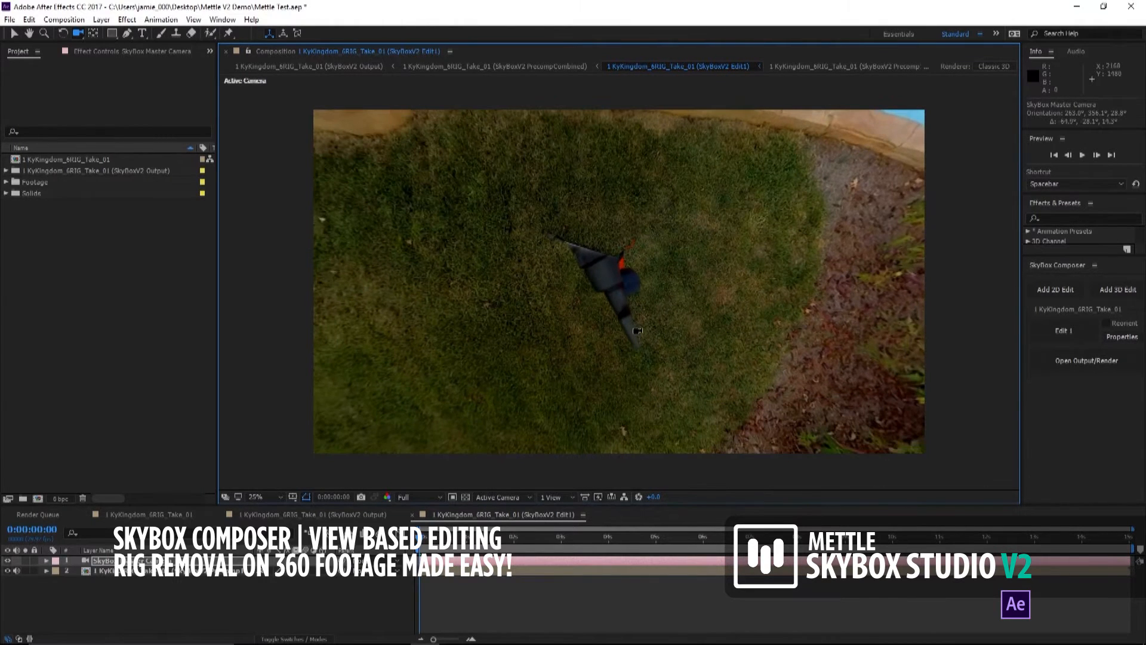
pyautogui.moveTo(700, 253)
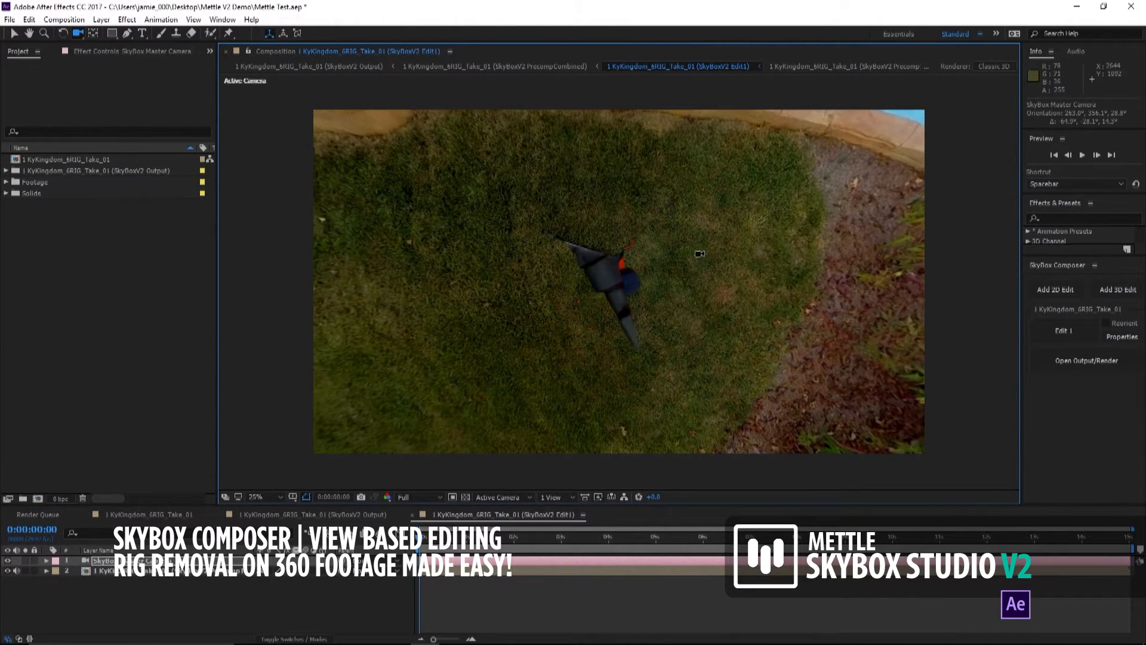
pyautogui.moveTo(636, 410)
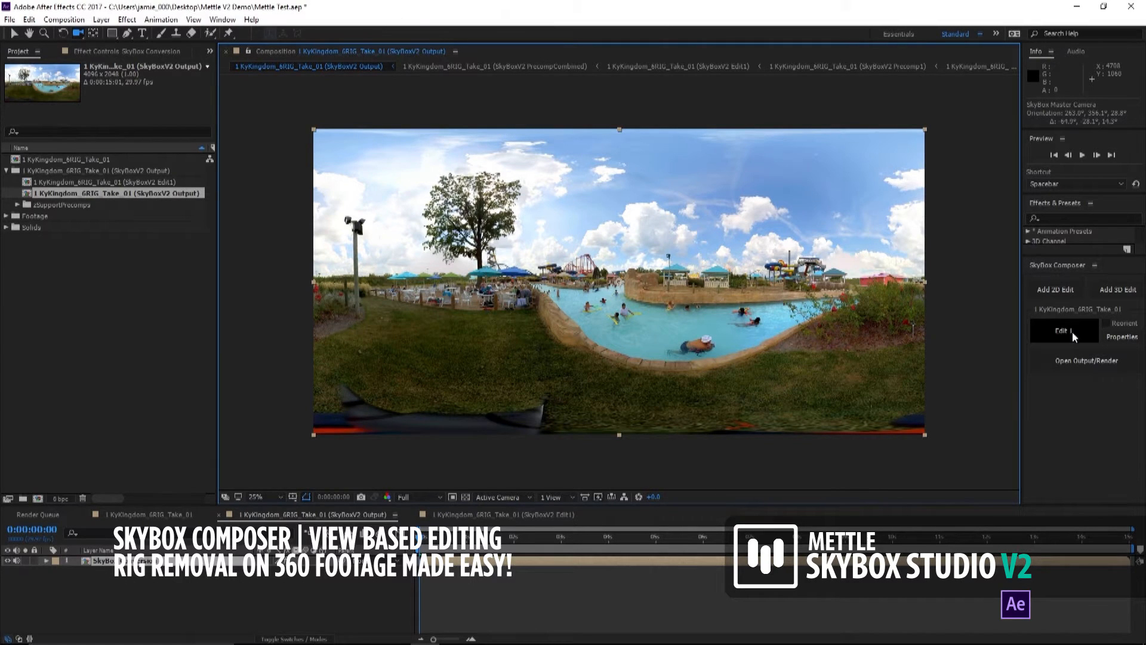
# Step: Return to the 2D edit composition looking down on the rig
pyautogui.click(1063, 330)
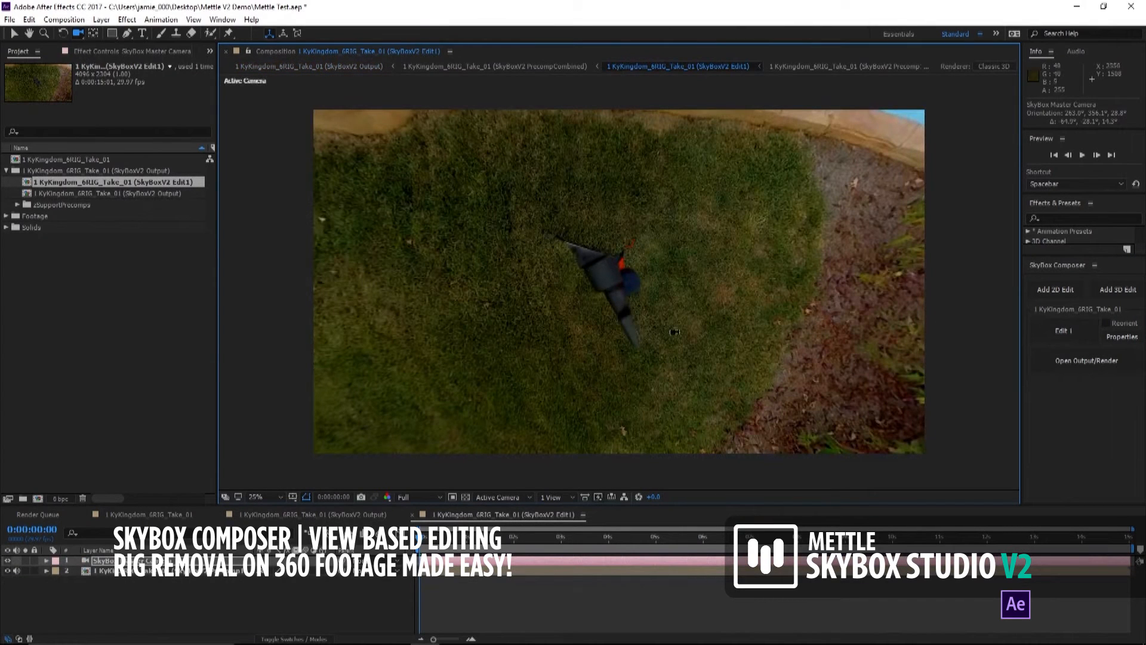
pyautogui.moveTo(533, 312)
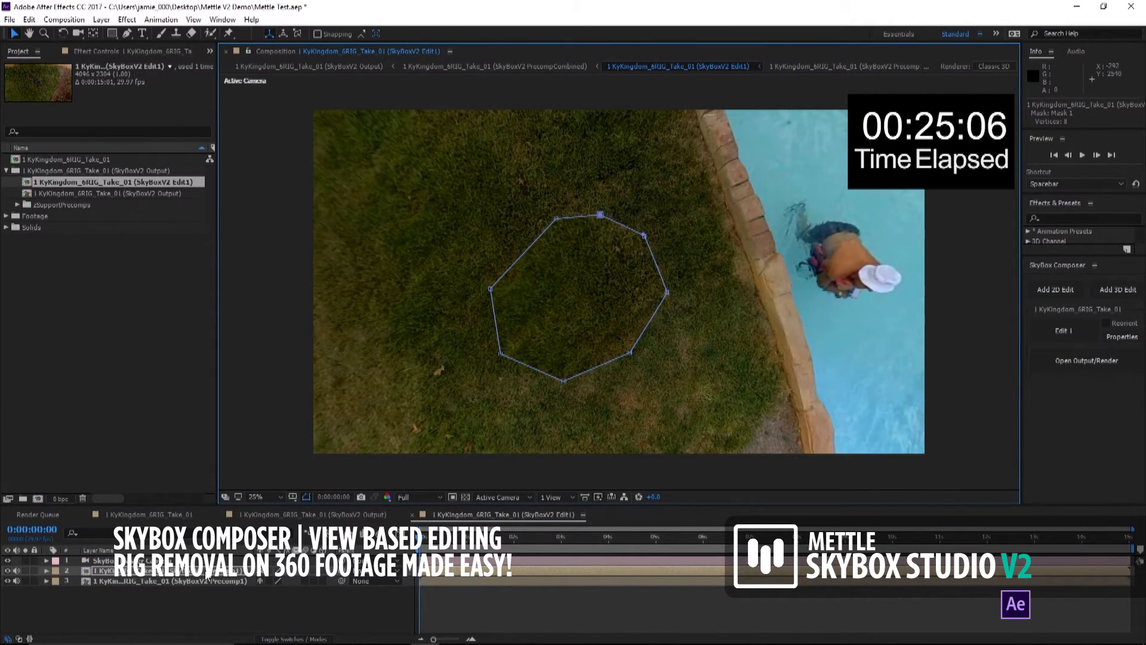
# Step: Preview the rig-free Take 01 output in GoPro VR Player
pyautogui.click(47, 562)
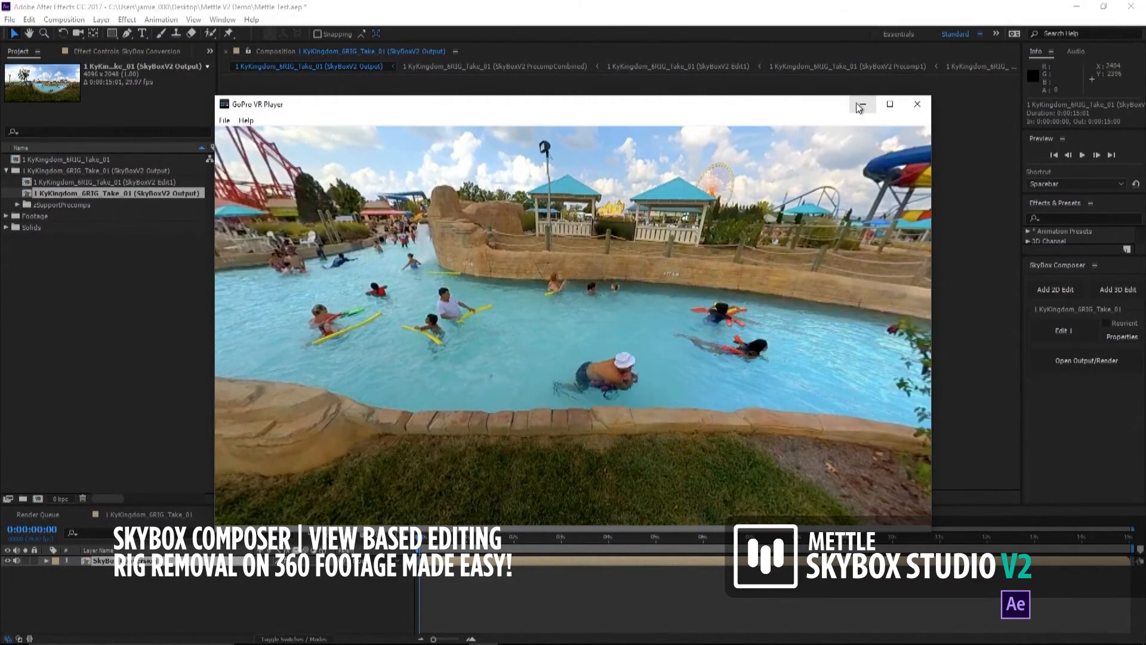
# Step: Close the 360 player and start a new solid layer in the edit composition
pyautogui.click(917, 104)
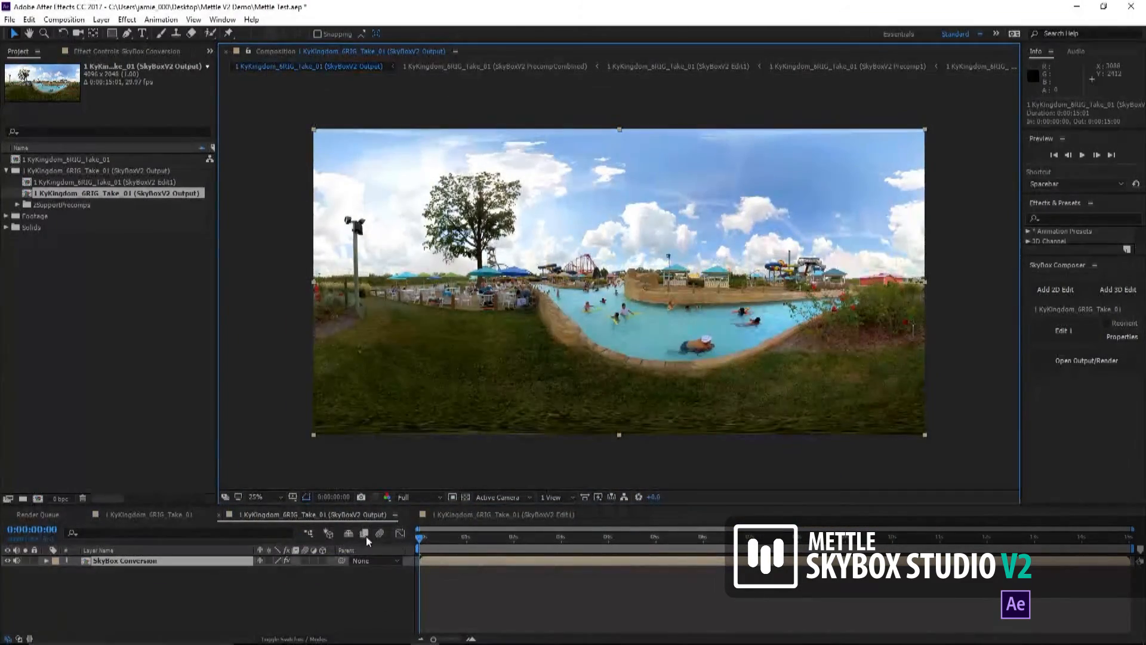
pyautogui.moveTo(420, 526)
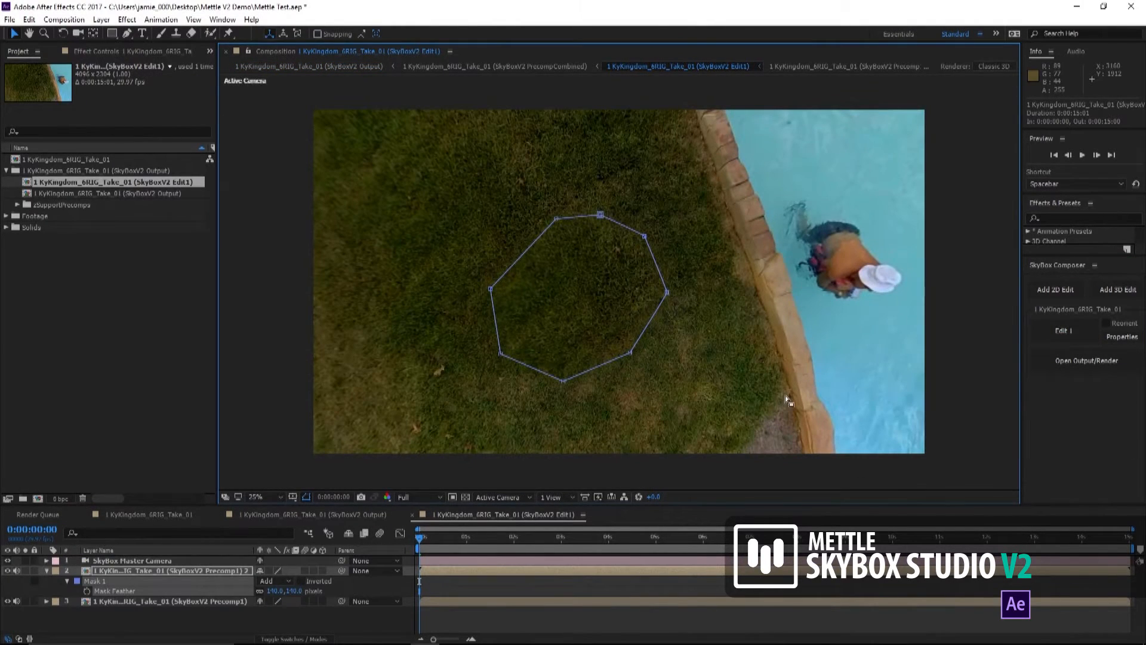
pyautogui.click(100, 19)
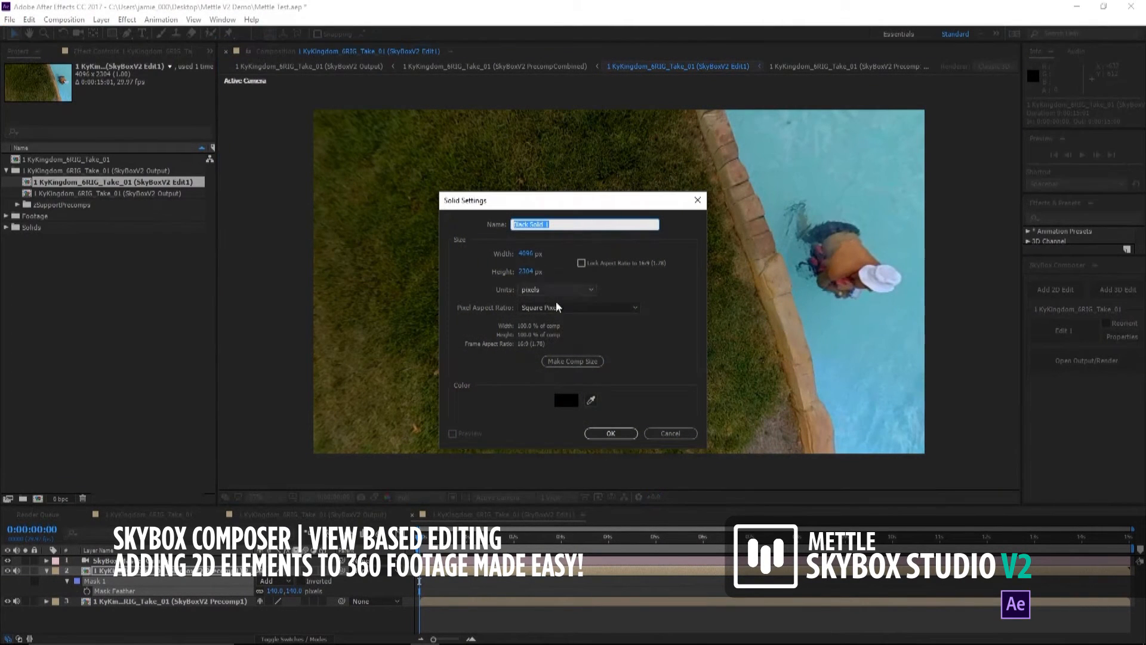
# Step: Create a white solid and position its circular mask over the patched grass
pyautogui.click(566, 400)
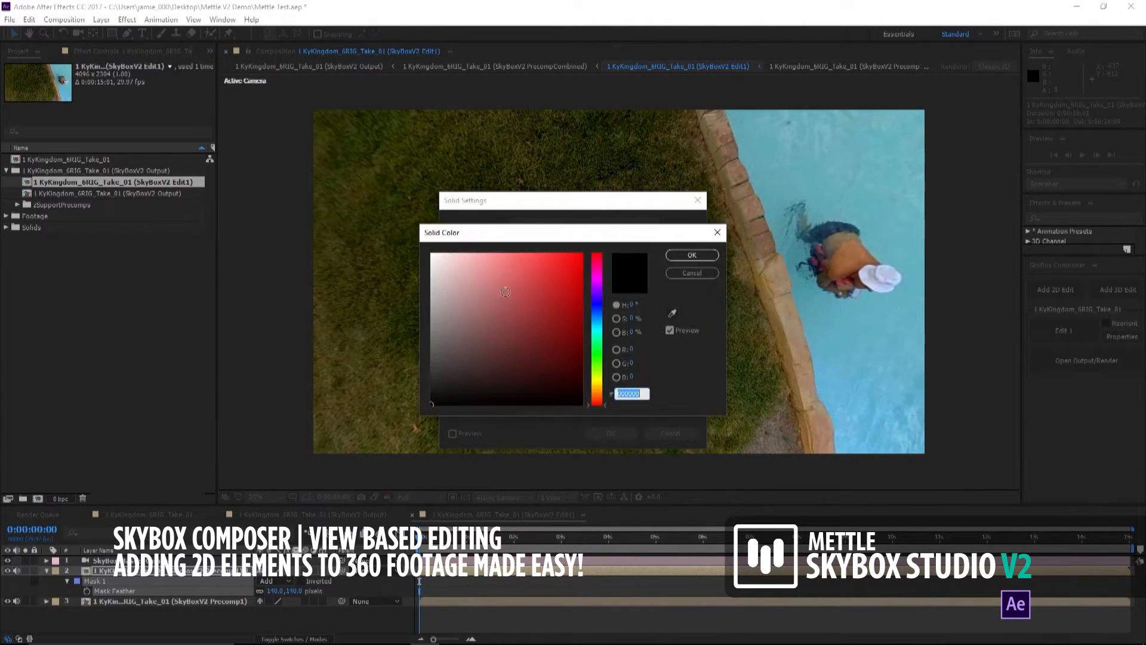
pyautogui.click(691, 255)
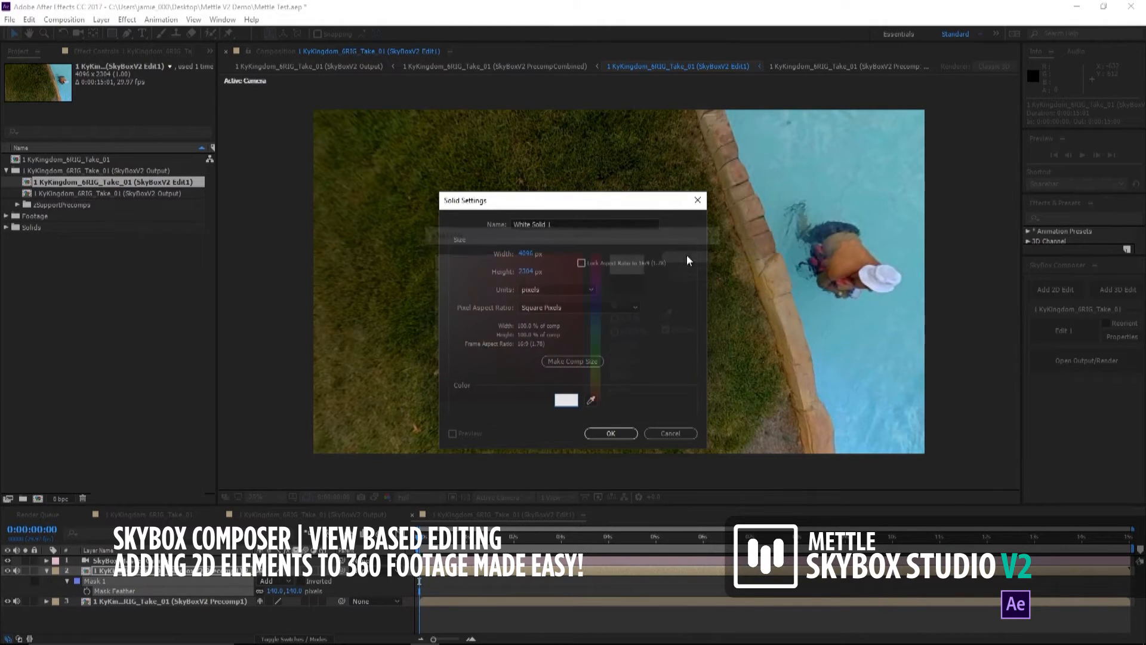
pyautogui.click(610, 432)
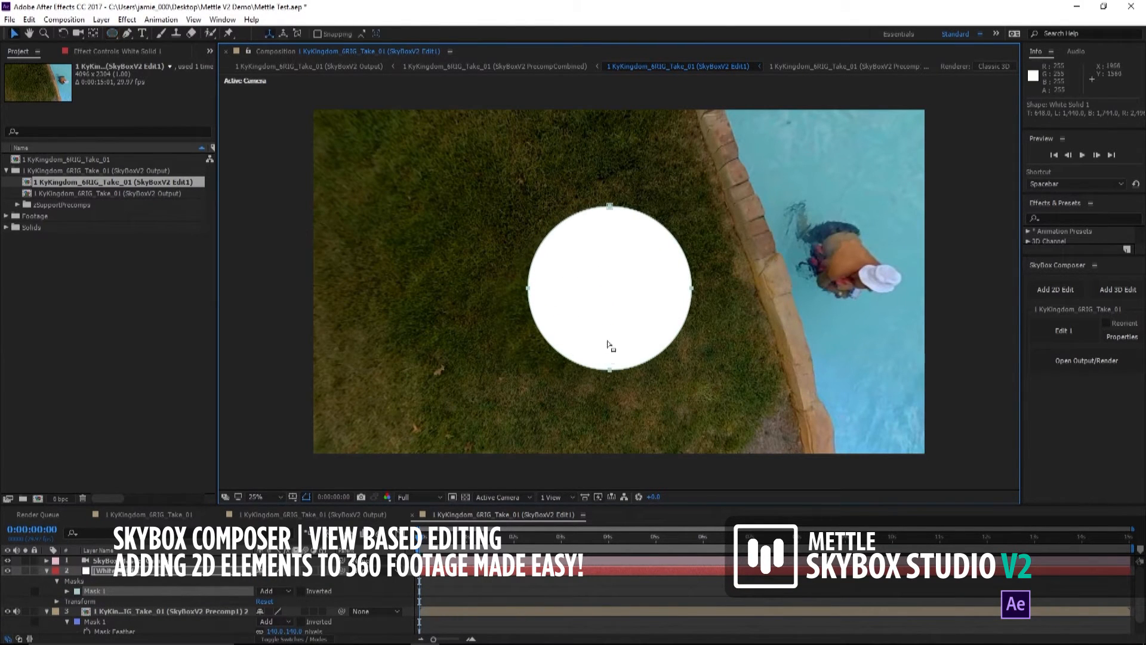
pyautogui.moveTo(610, 344); pyautogui.dragTo(585, 300)
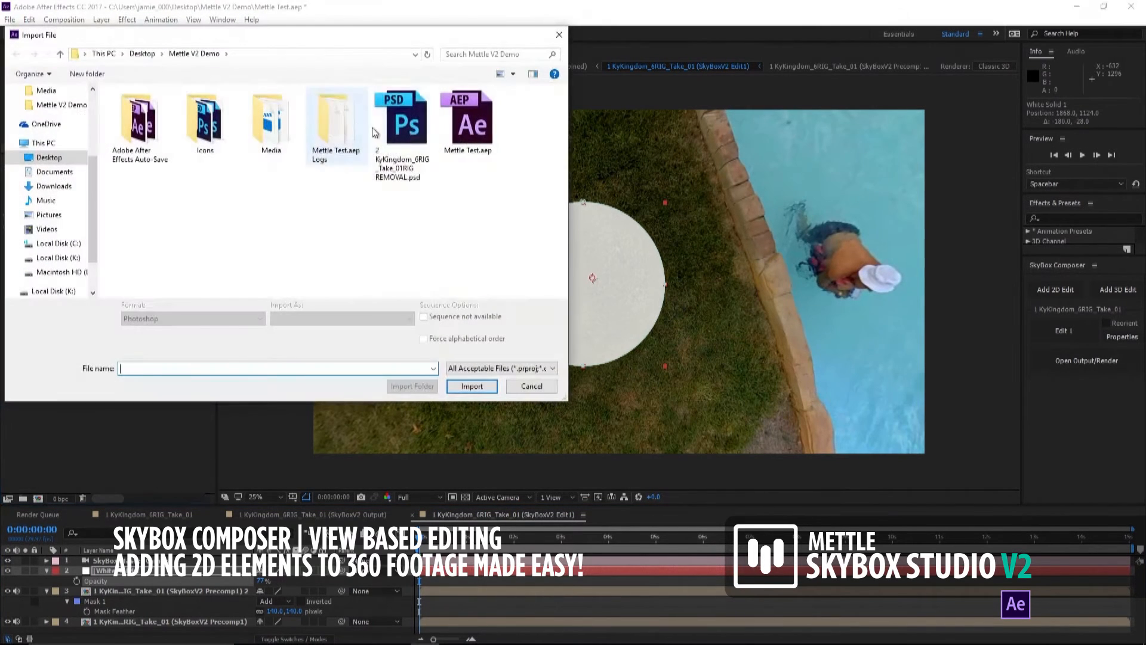
# Step: Import Arrow.psd and Home.psd from the Icons folder, accepting their alpha settings
pyautogui.doubleClick(270, 117)
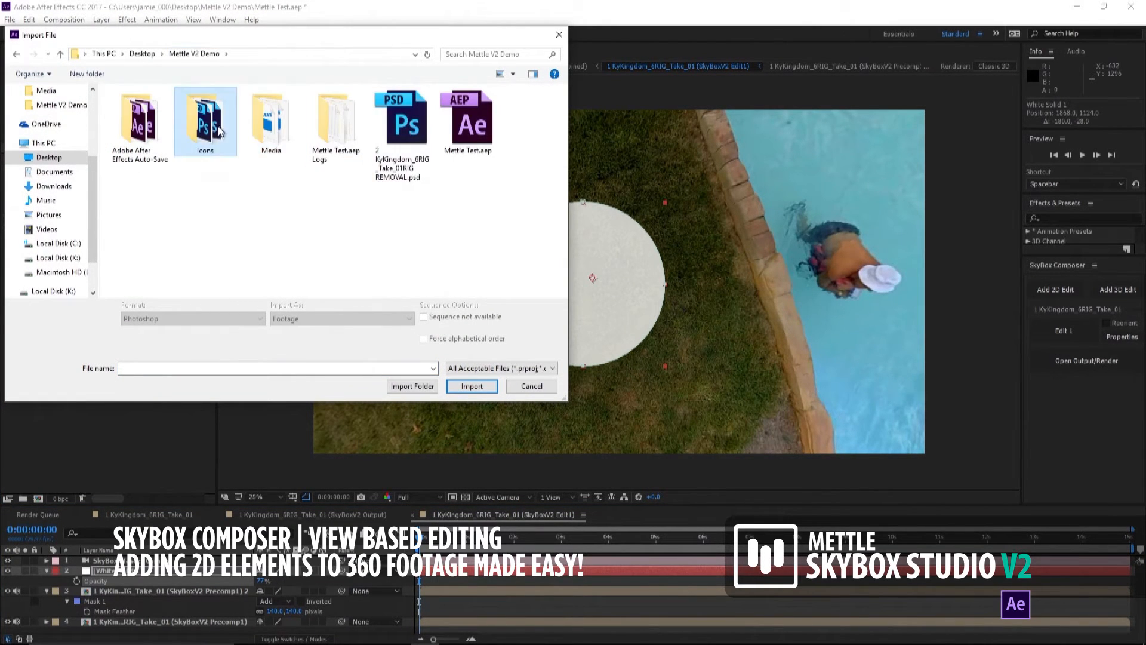
pyautogui.doubleClick(206, 117)
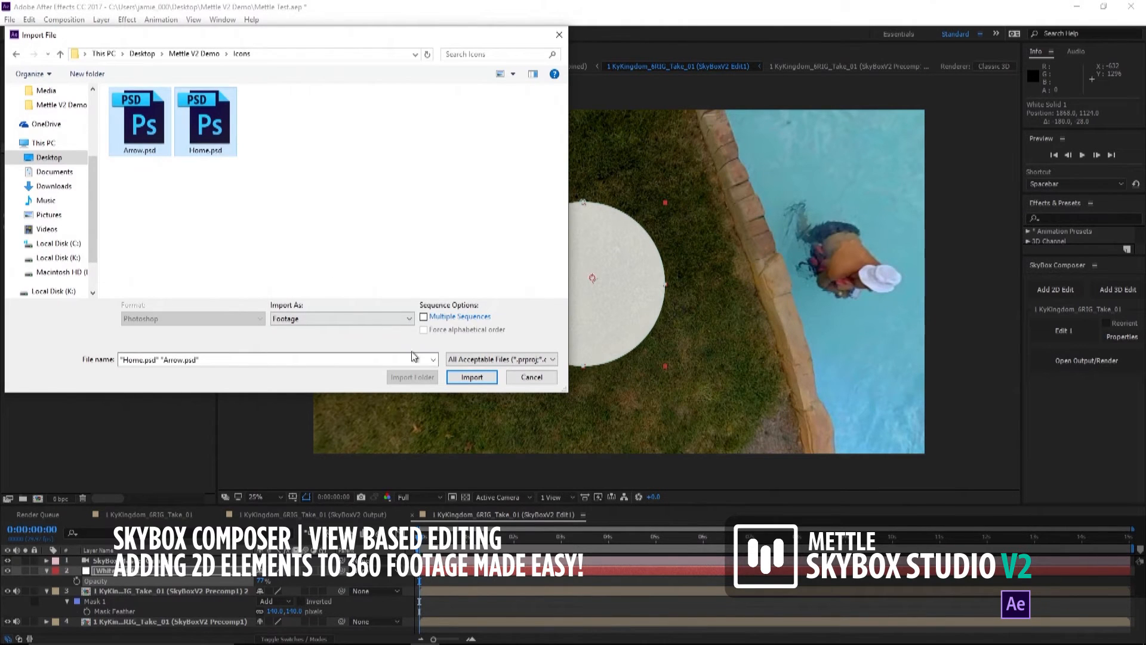
pyautogui.click(472, 376)
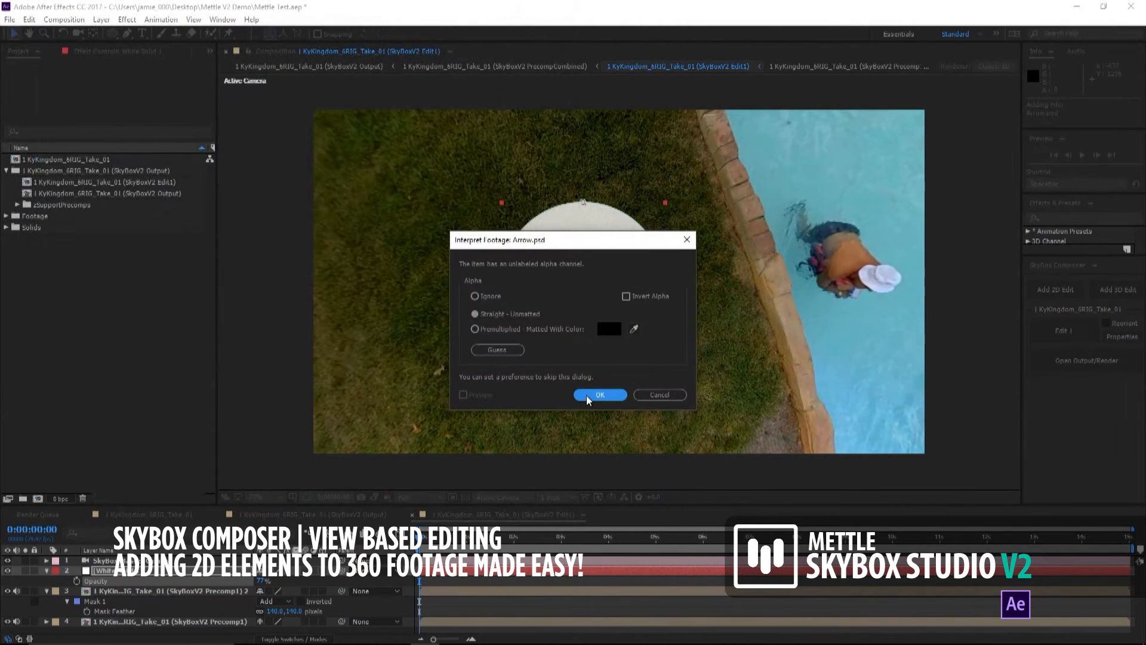
pyautogui.click(598, 395)
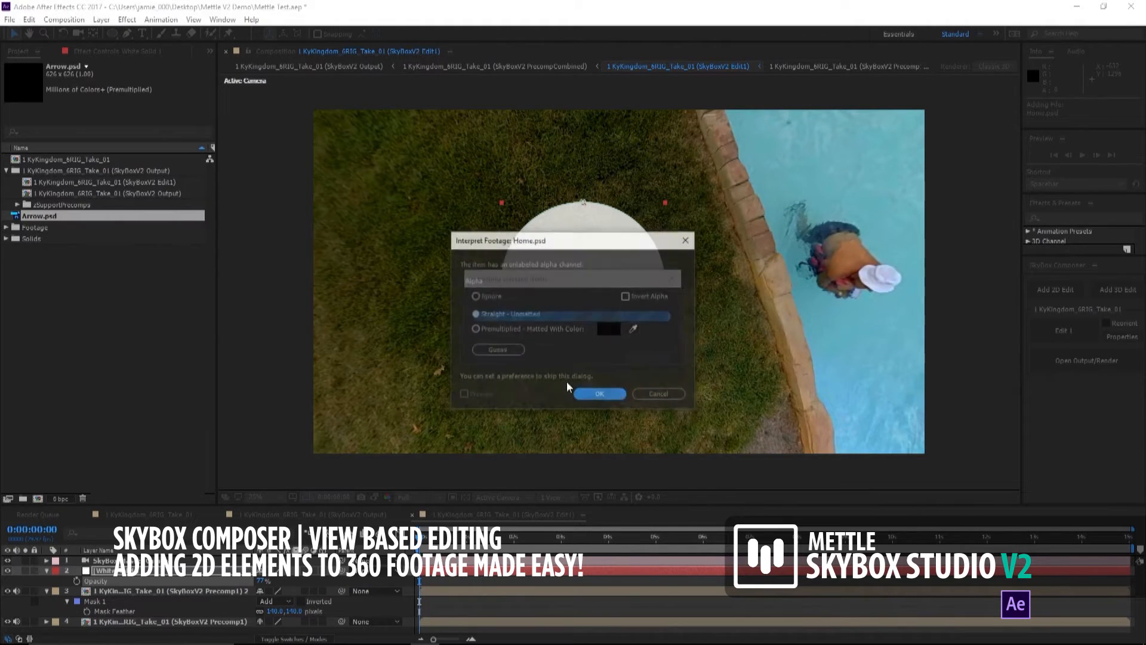
pyautogui.click(598, 393)
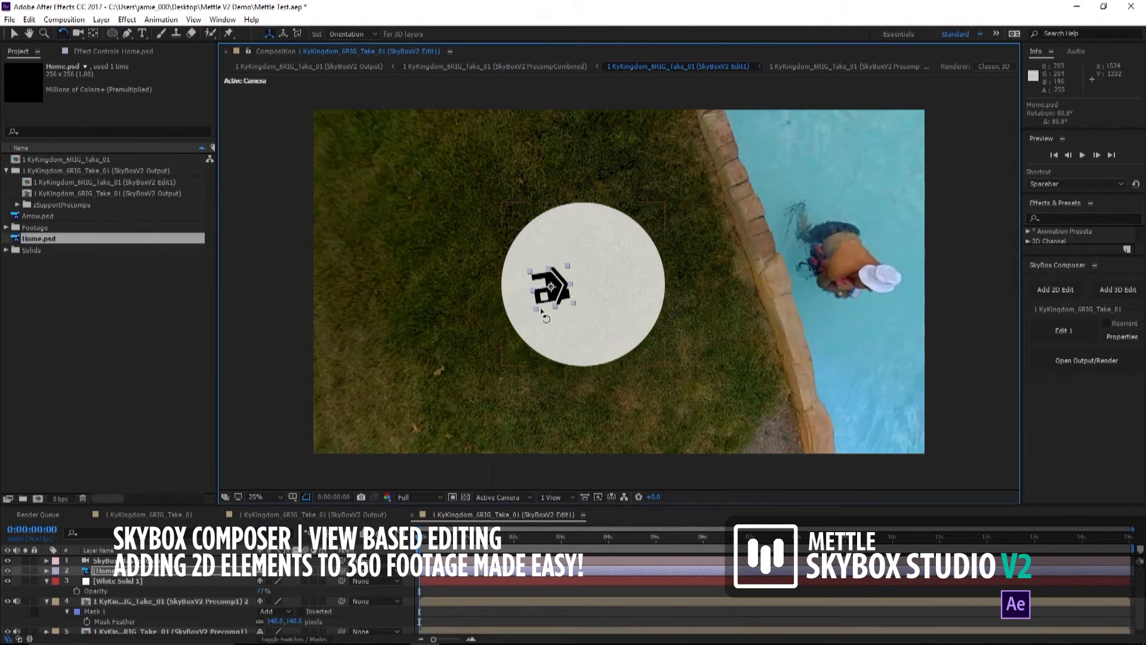
# Step: Position the Home icon and the Arrow graphic side by side on the white circle
pyautogui.moveTo(555, 285); pyautogui.dragTo(533, 293)
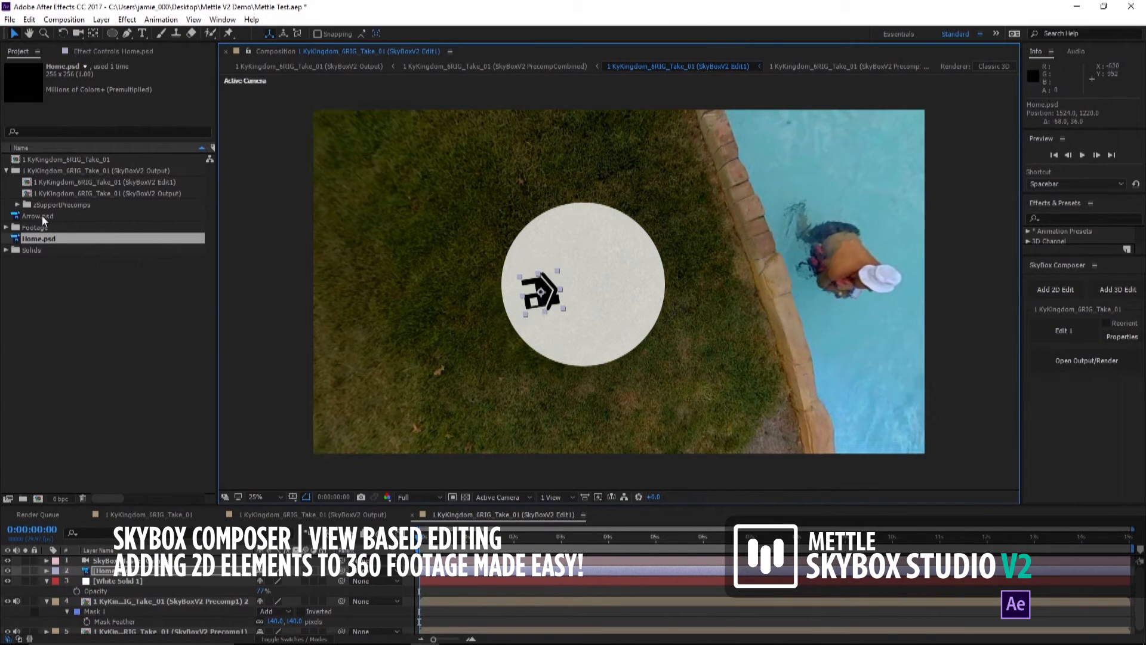
pyautogui.click(41, 216)
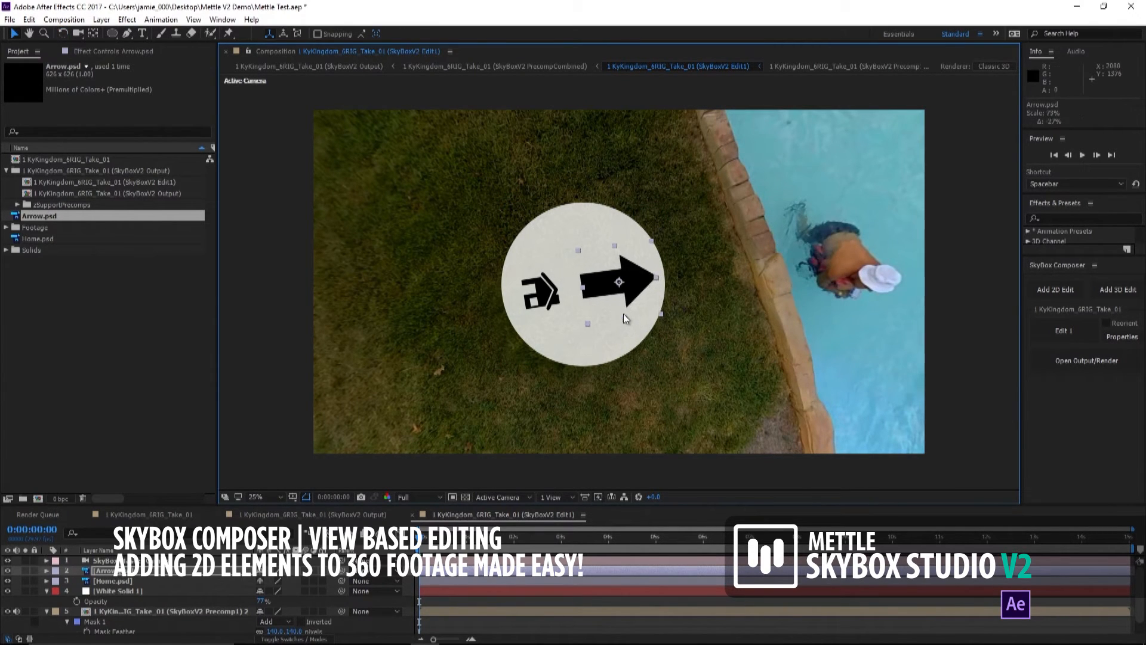
pyautogui.moveTo(617, 300); pyautogui.dragTo(620, 284)
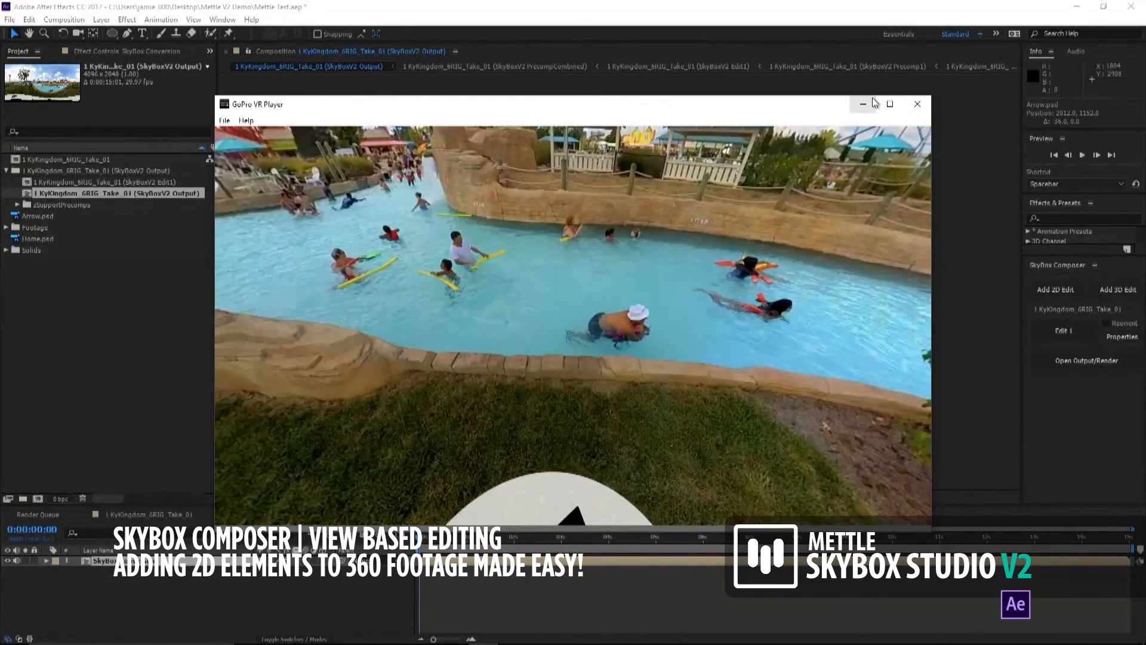
# Step: Close the GoPro VR Player, leaving the waterpark output panorama with its icon patch visible
pyautogui.click(917, 103)
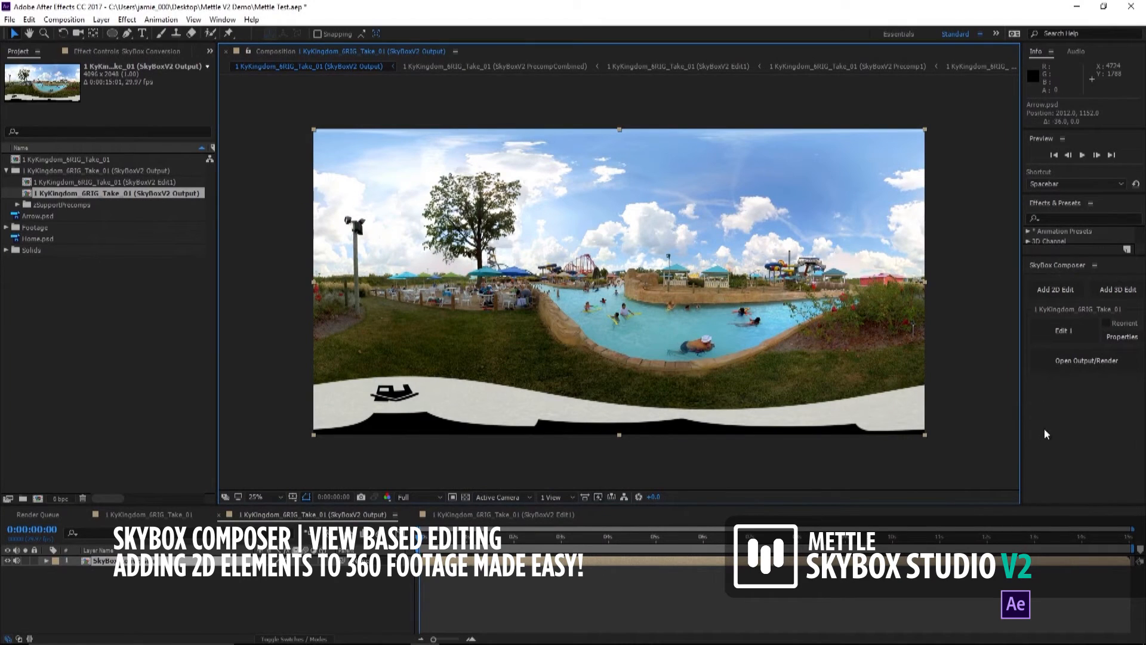
pyautogui.moveTo(911, 459)
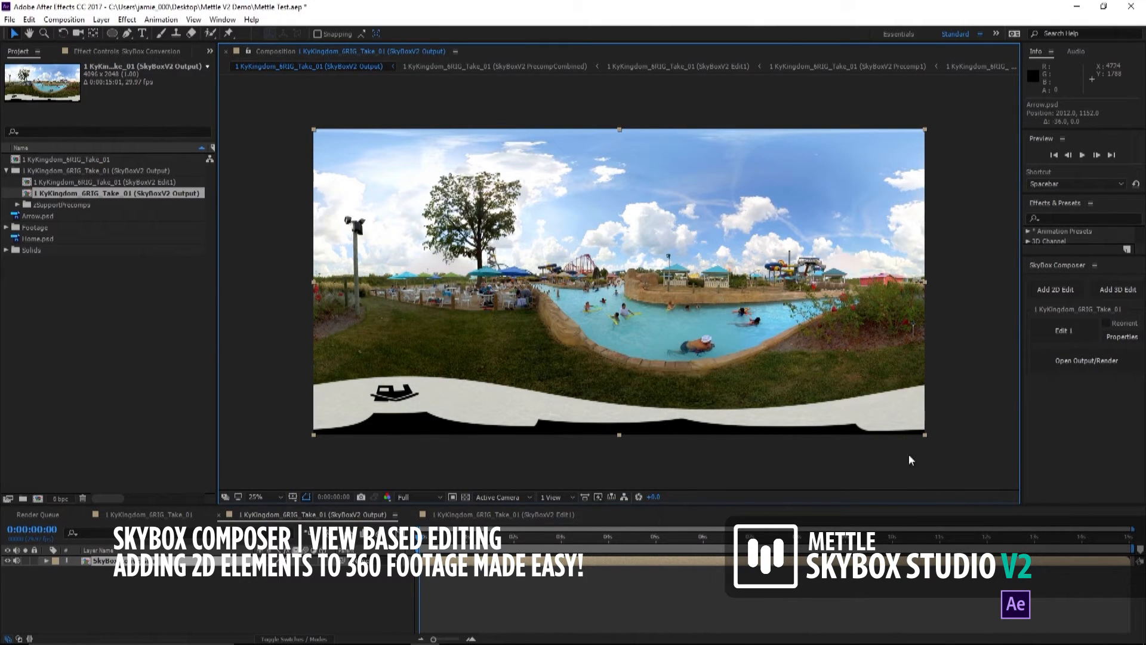
pyautogui.moveTo(630, 440)
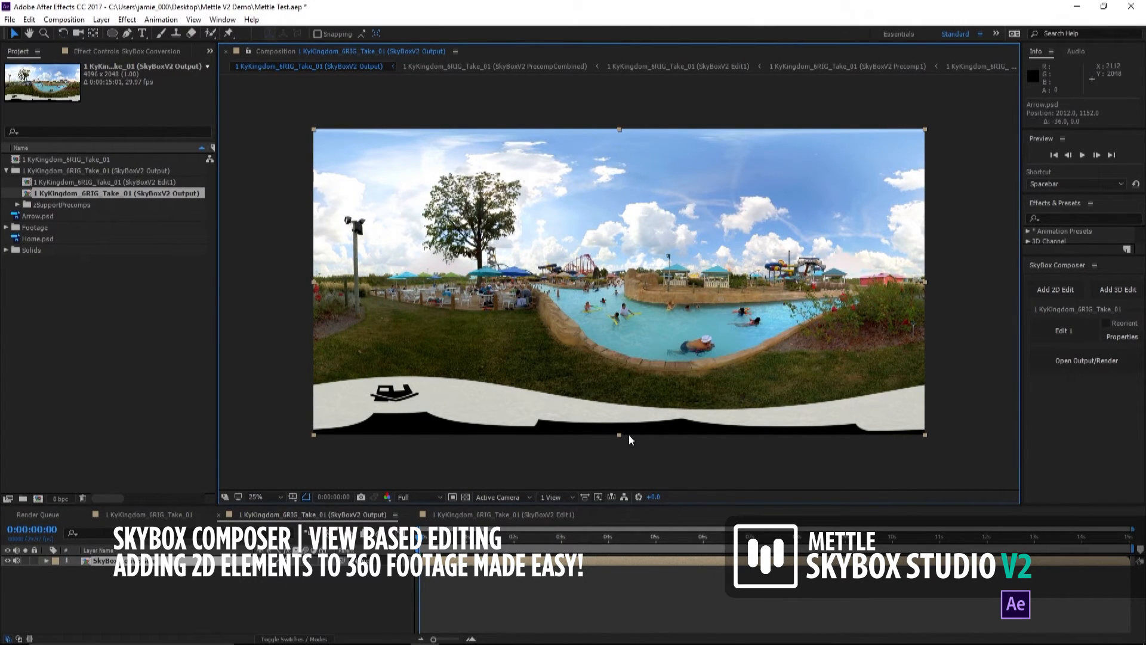
pyautogui.moveTo(632, 458)
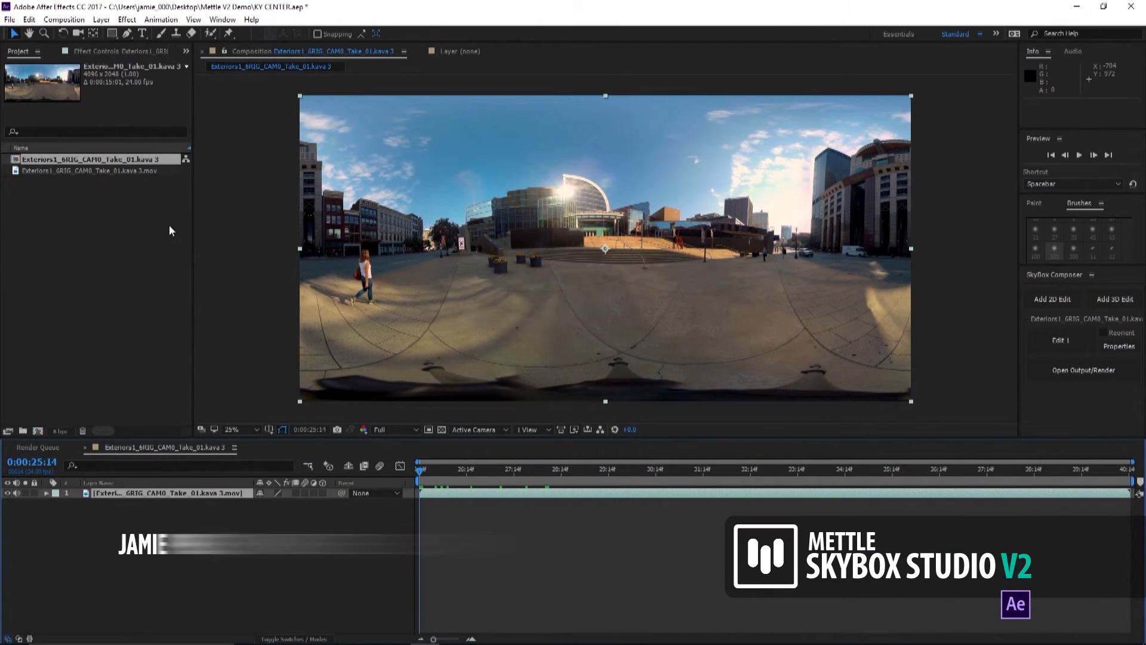
# Step: Add a 2D edit of the plaza footage with Comp Width 4090 via SkyBox Composer
pyautogui.click(1052, 299)
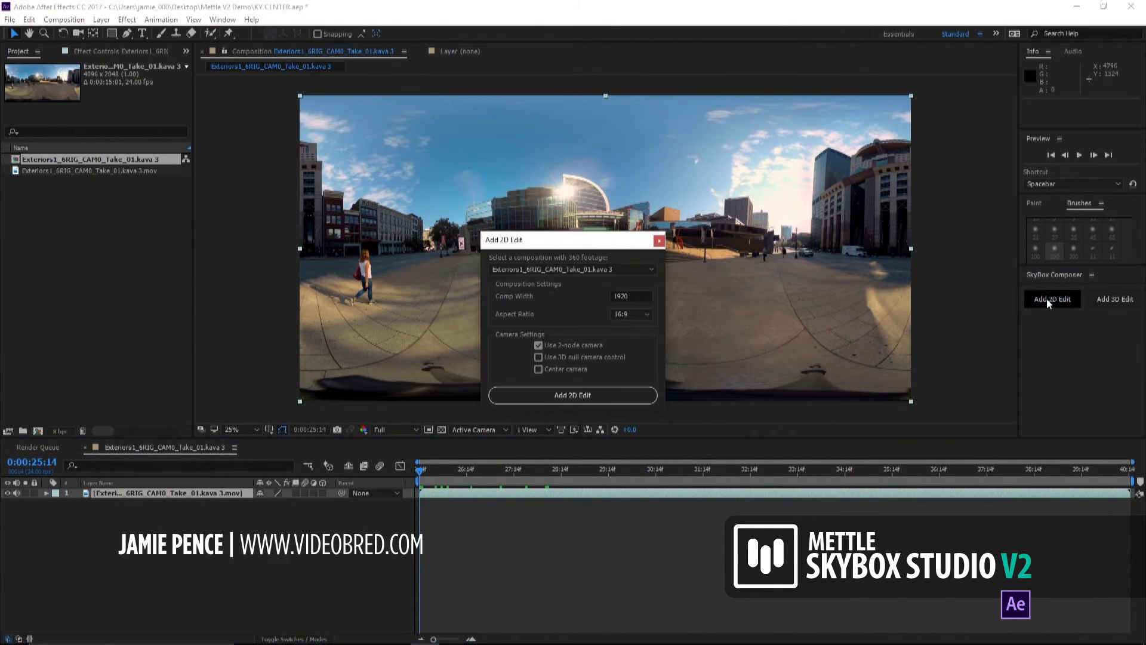
pyautogui.click(572, 269)
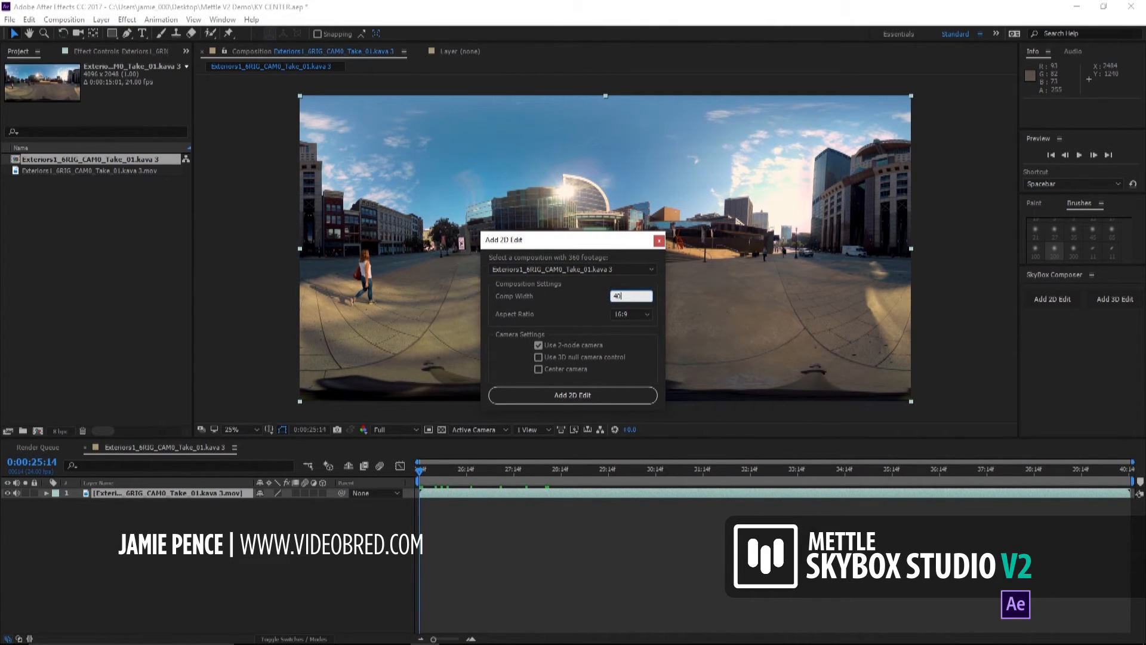
pyautogui.write('4090')
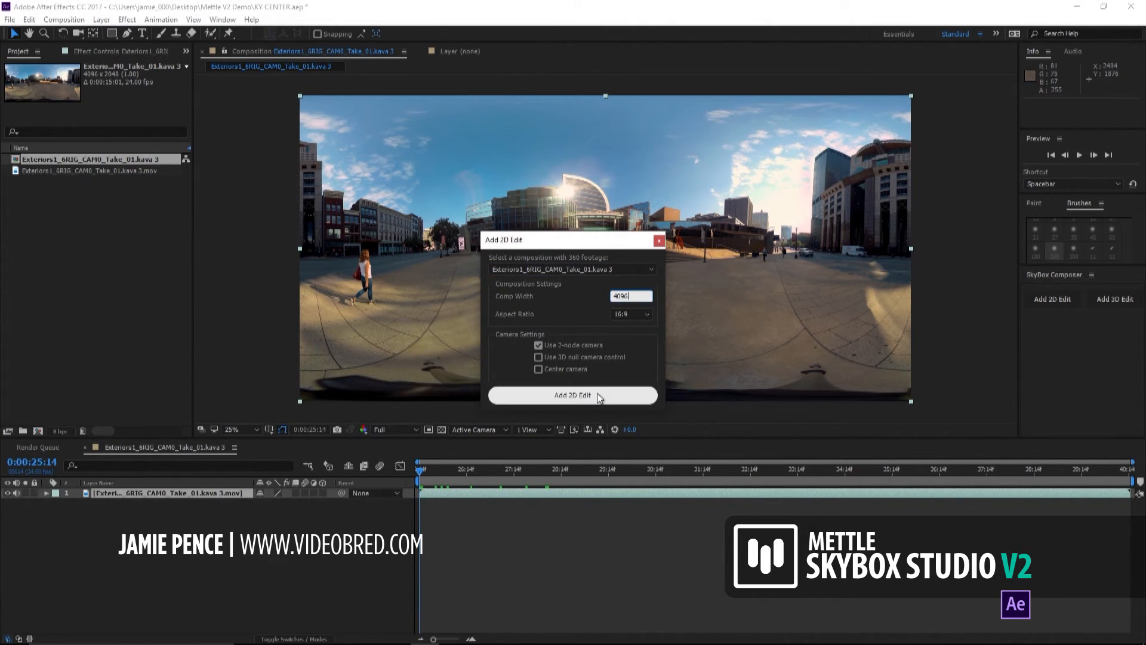
pyautogui.click(572, 395)
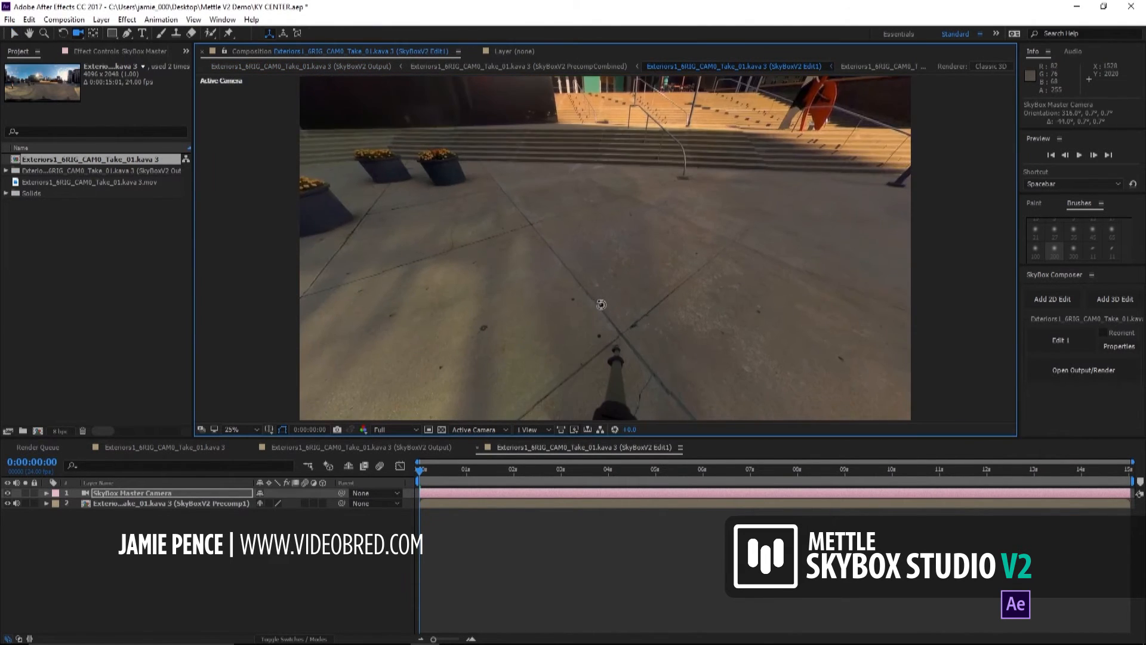
# Step: Orbit the SkyBox Master Camera straight down onto the tripod and enter its footage precomp
pyautogui.moveTo(599, 305); pyautogui.dragTo(596, 286)
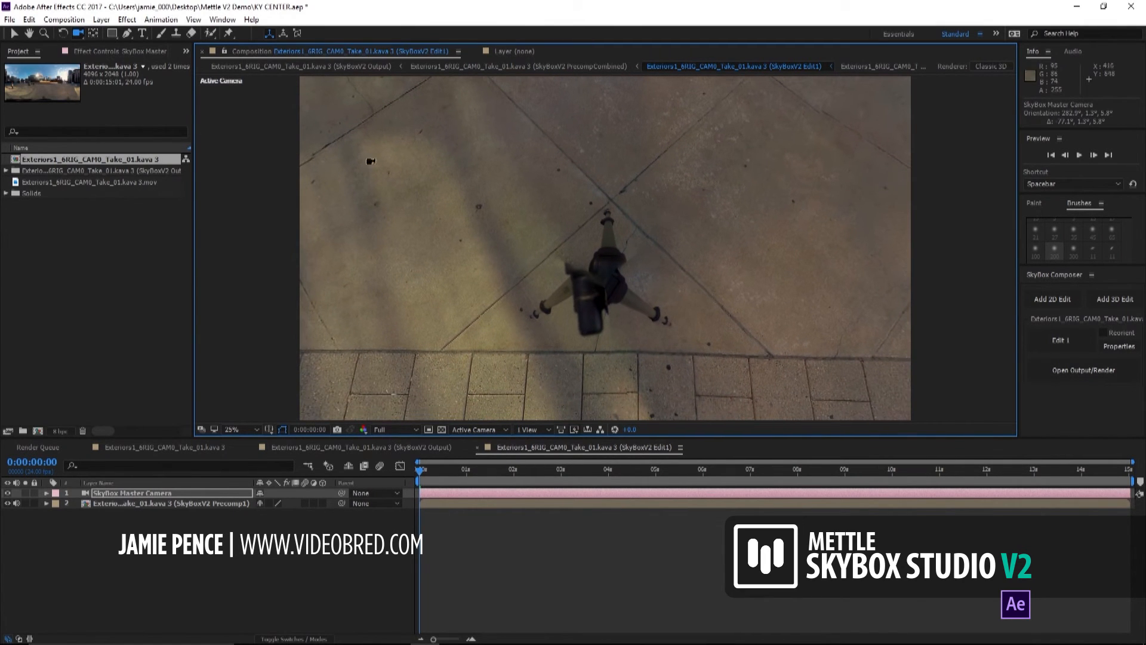
pyautogui.moveTo(724, 246)
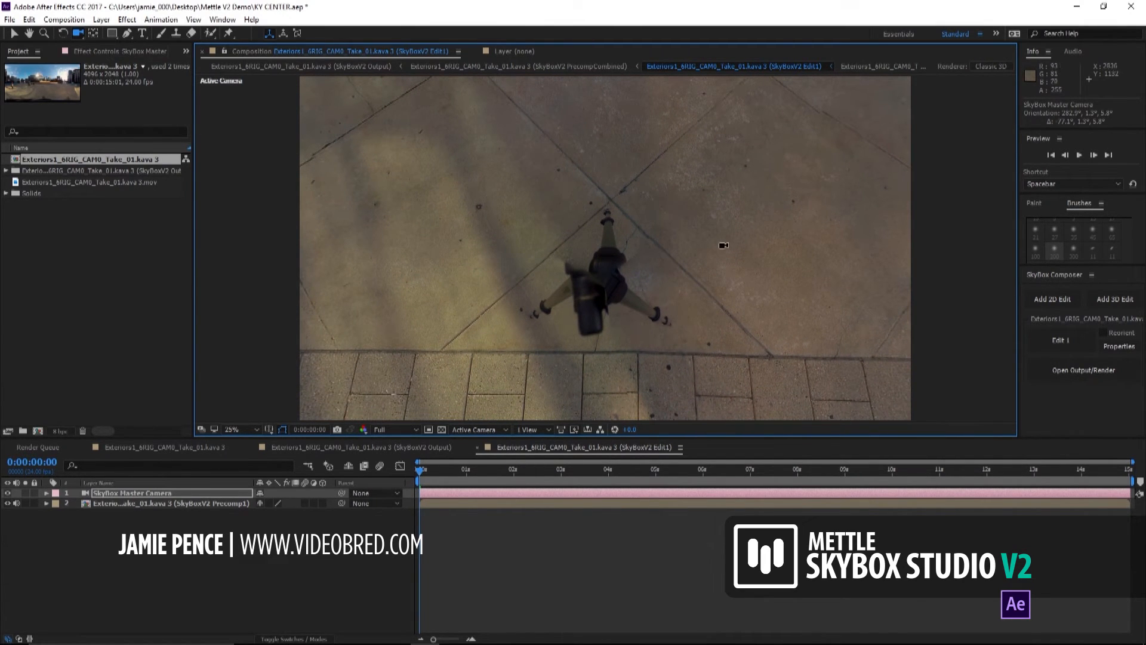
pyautogui.moveTo(211, 483)
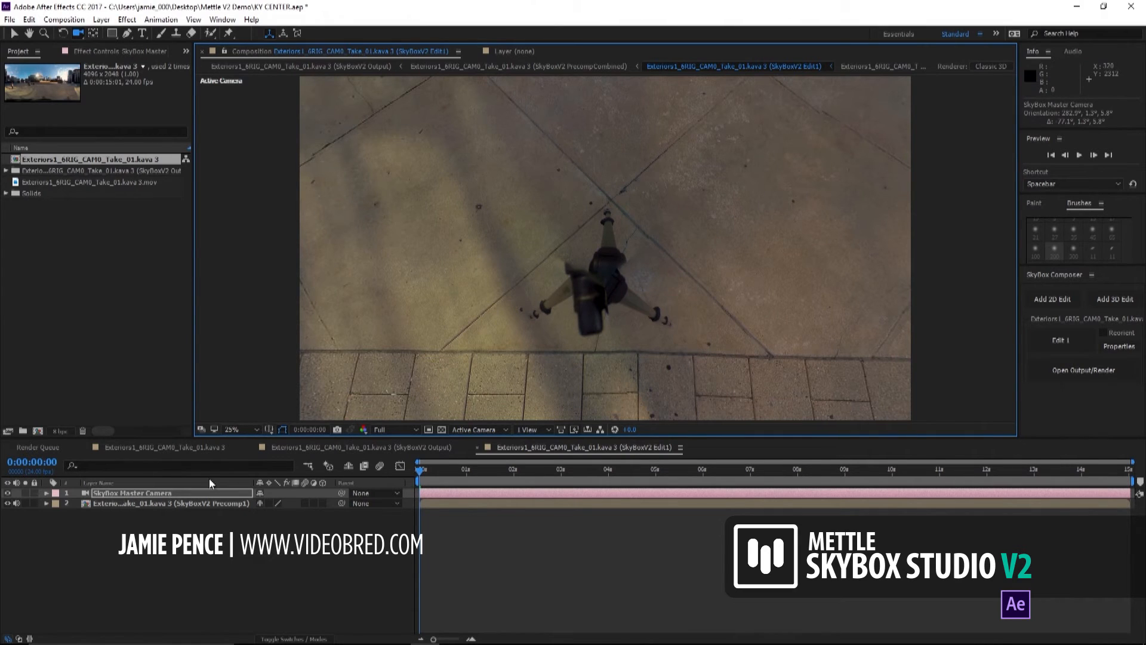
pyautogui.click(165, 504)
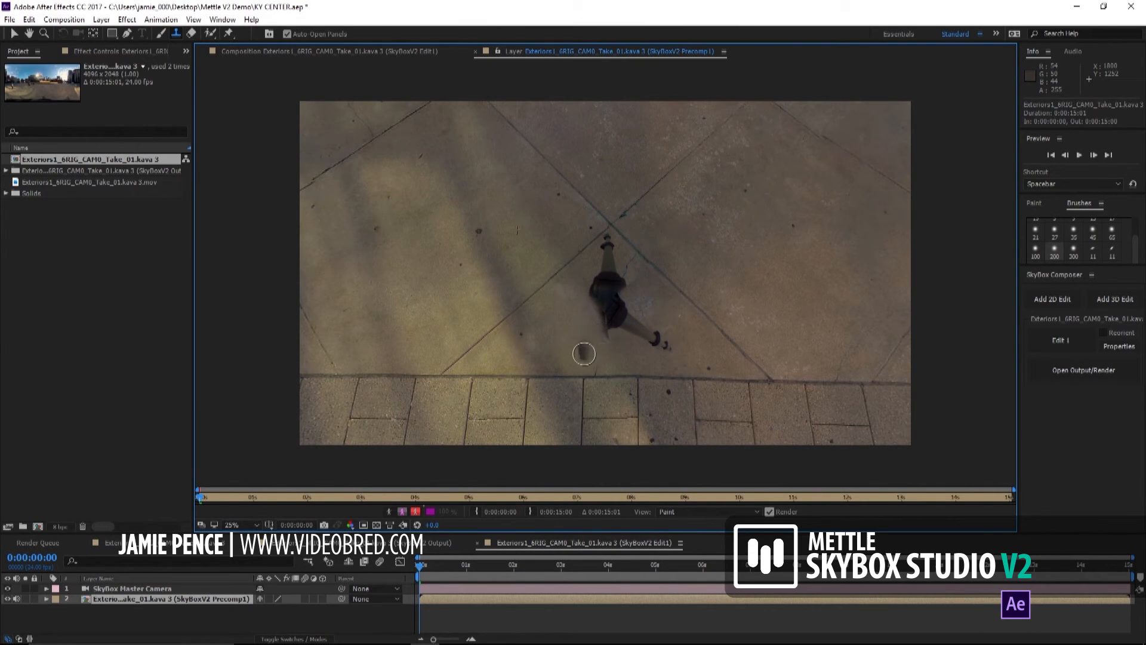
pyautogui.moveTo(595, 360)
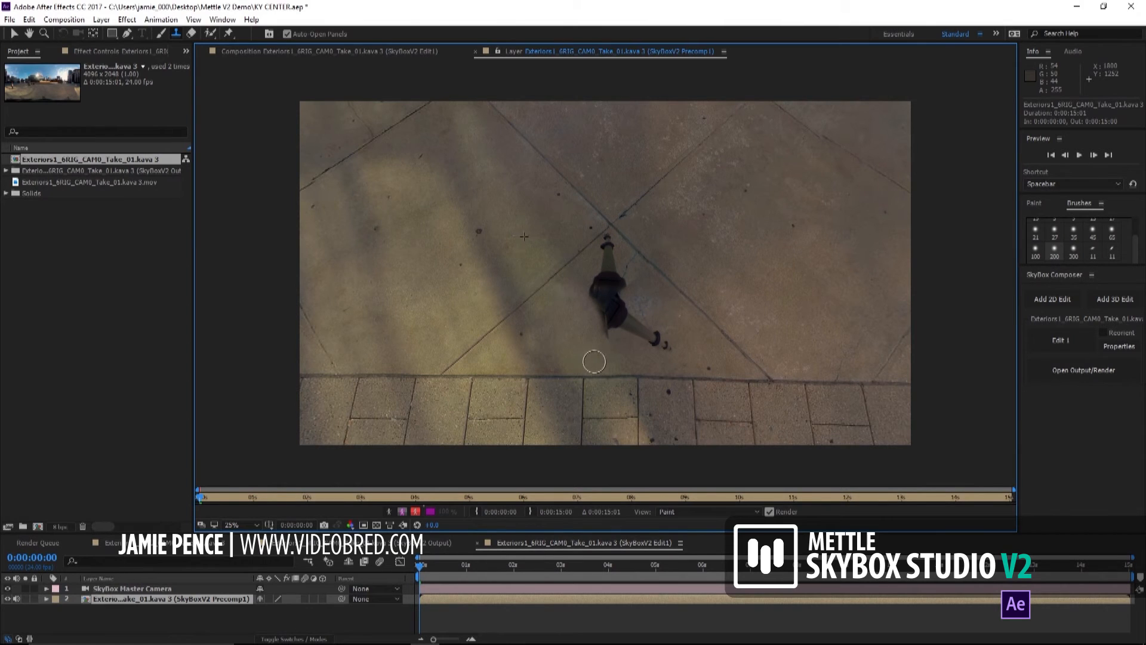
pyautogui.moveTo(695, 310)
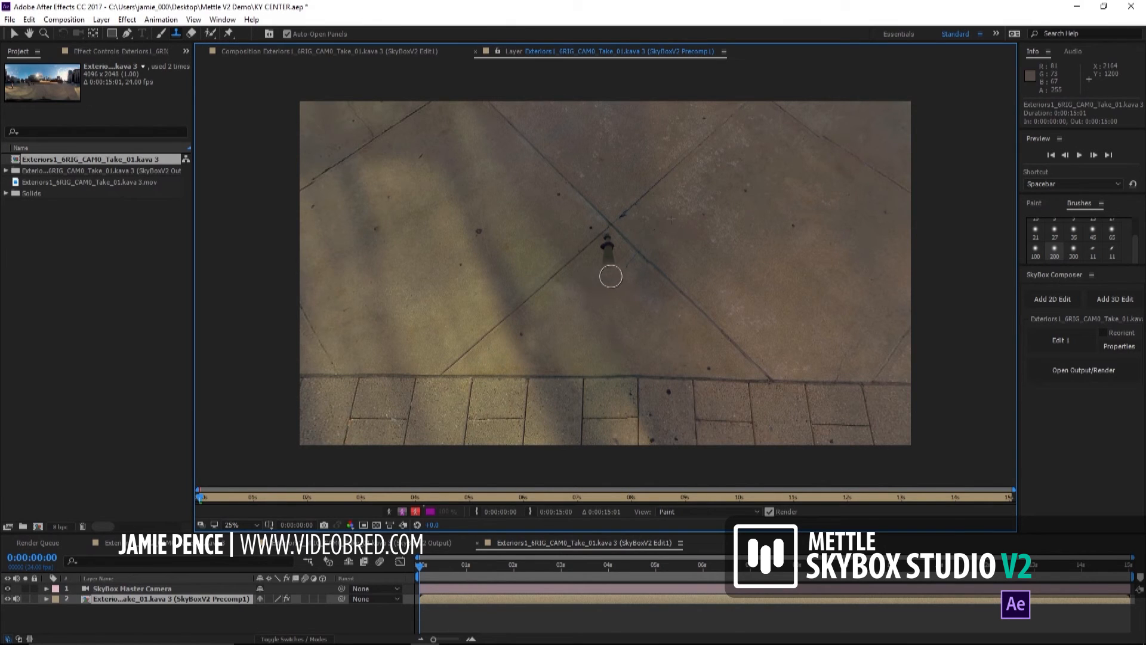
pyautogui.moveTo(899, 258)
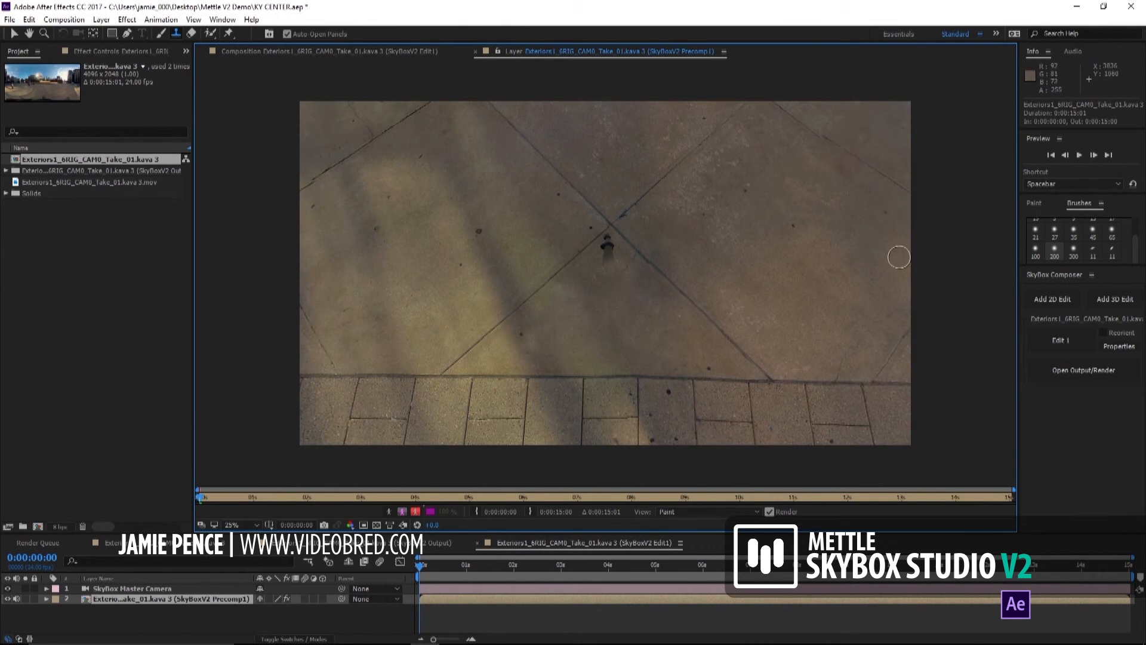
# Step: Clone pavement over the remaining tripod leg and return to the plaza output panorama
pyautogui.click(241, 525)
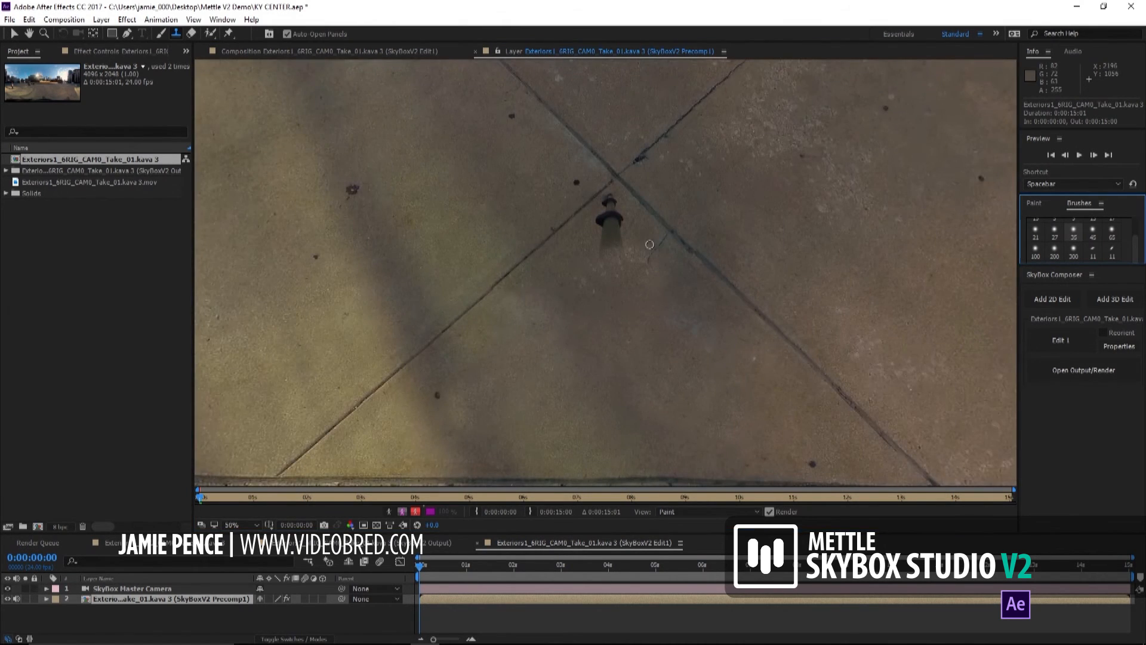
pyautogui.moveTo(745, 181)
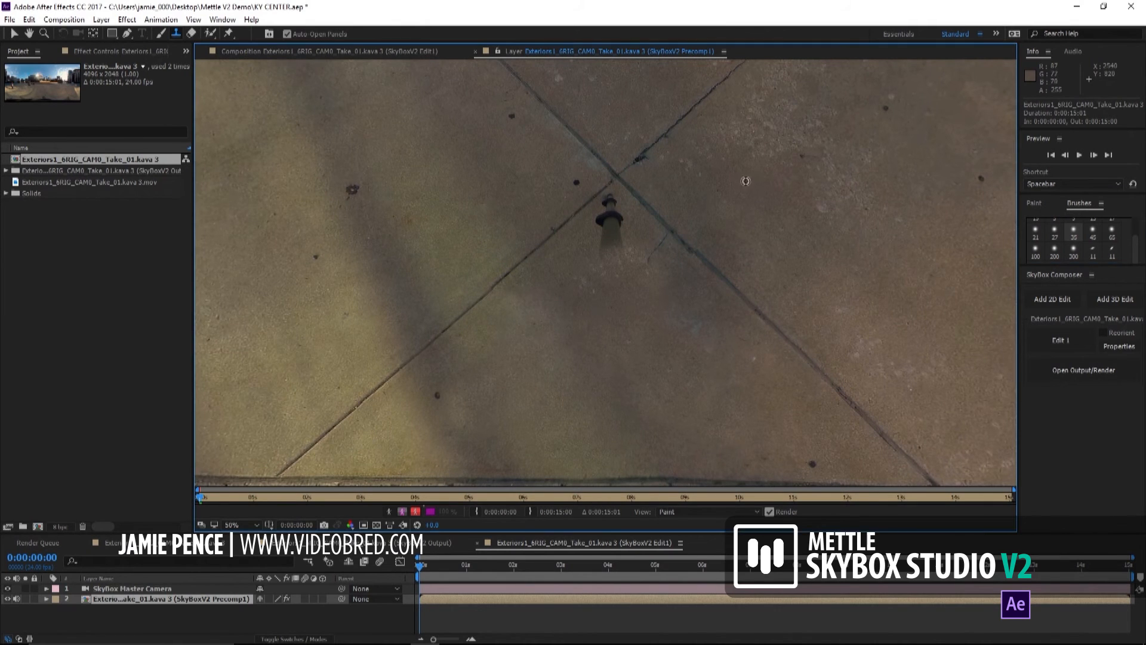
pyautogui.moveTo(665, 238)
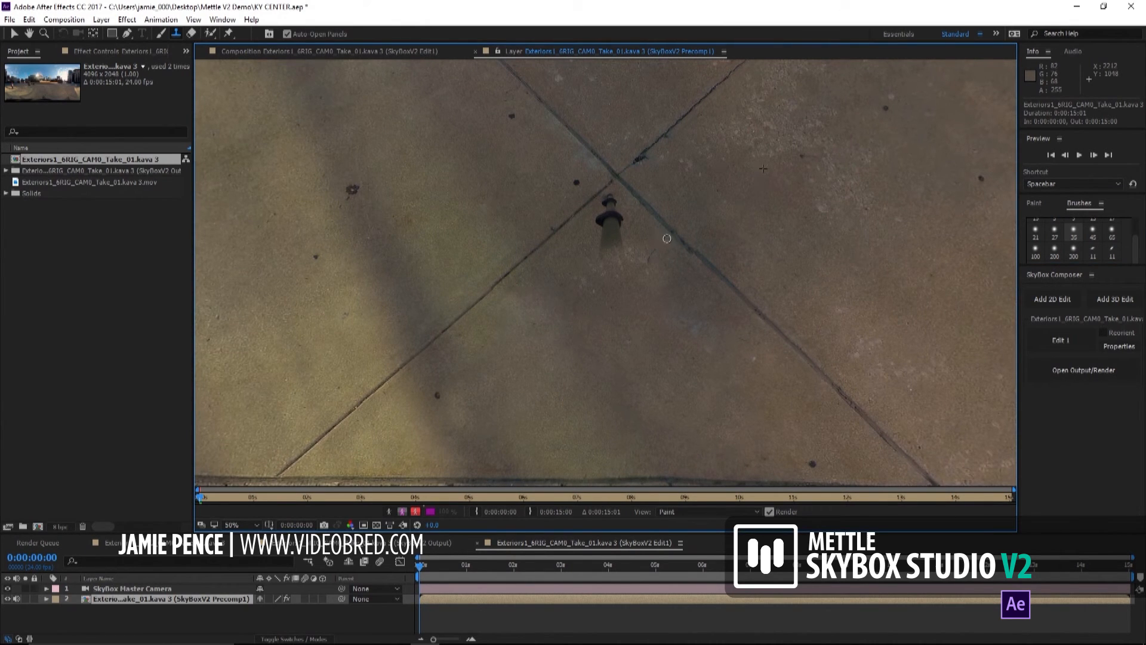
pyautogui.moveTo(974, 216)
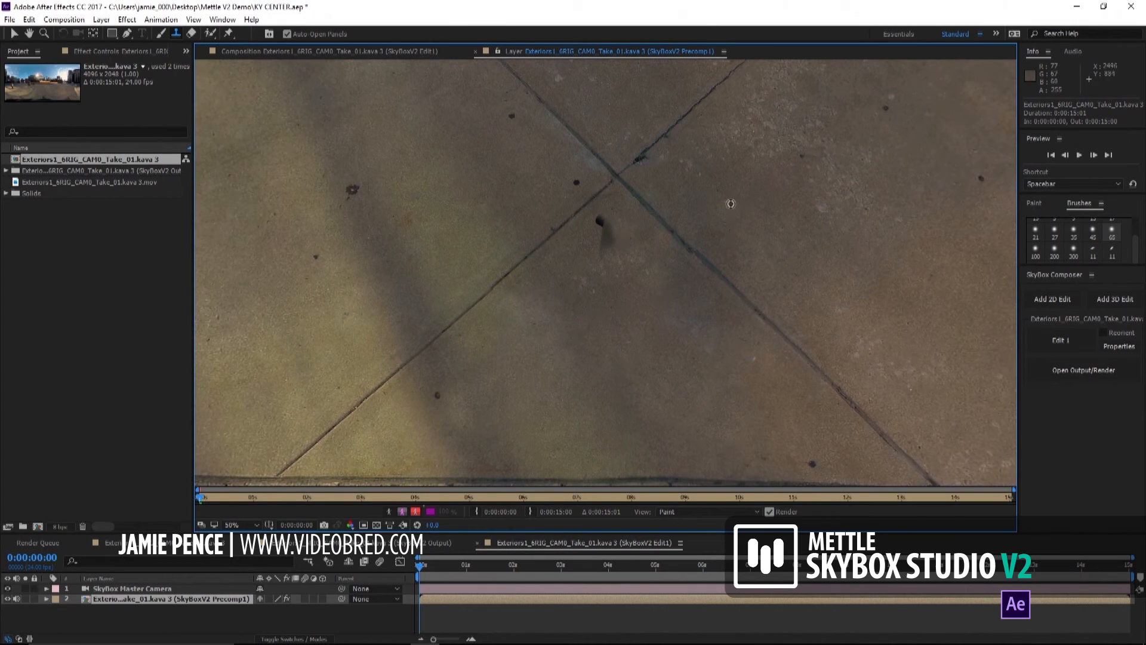
pyautogui.moveTo(607, 242)
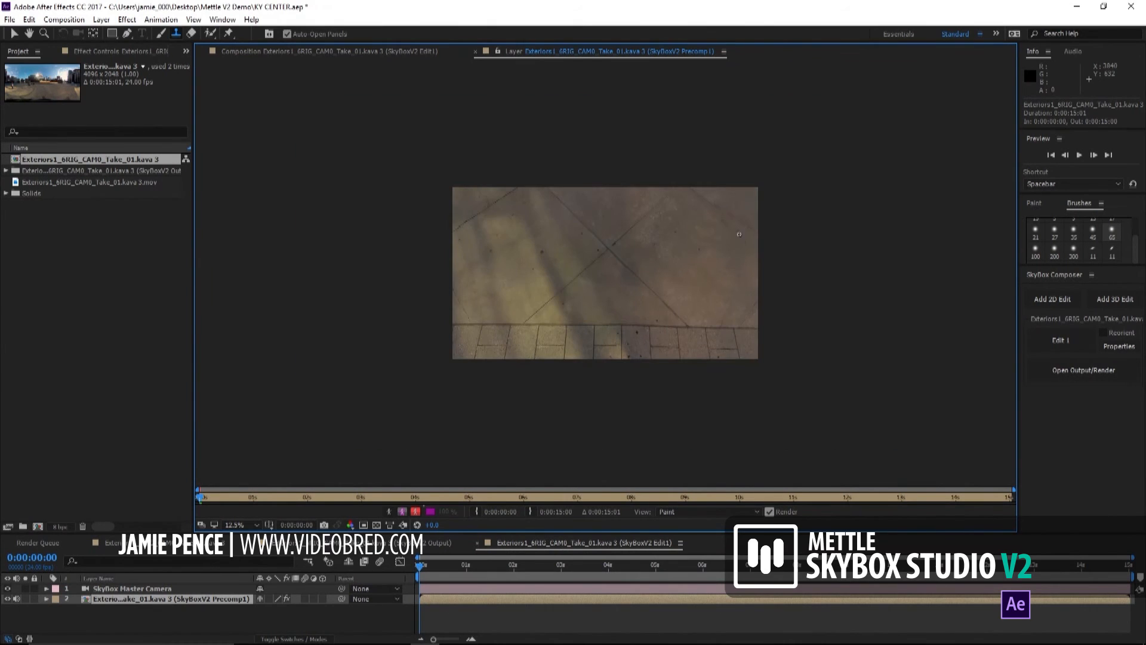
pyautogui.moveTo(946, 361)
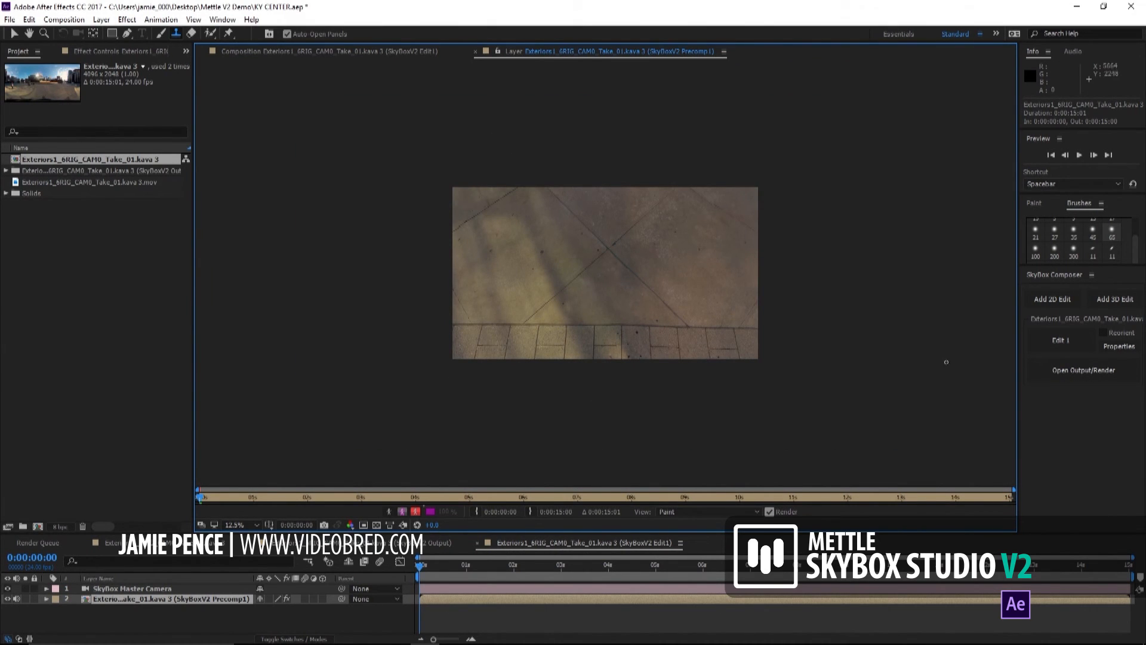
pyautogui.click(1083, 370)
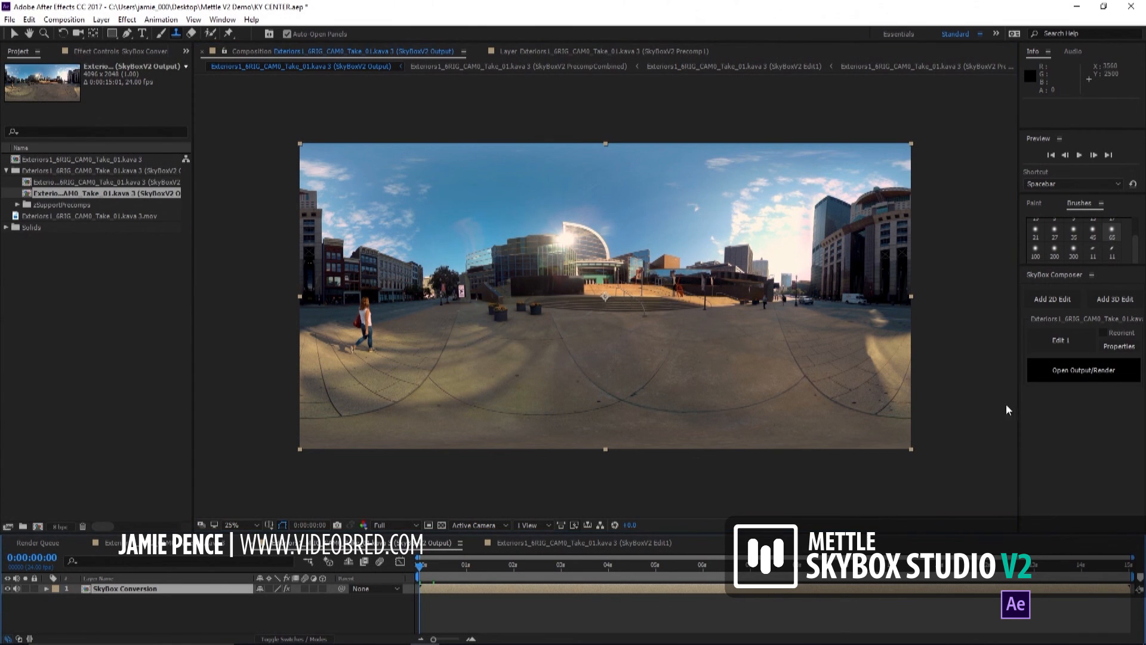
# Step: Preview the tripod-free plaza output in GoPro VR Player, then close the player
pyautogui.click(1083, 370)
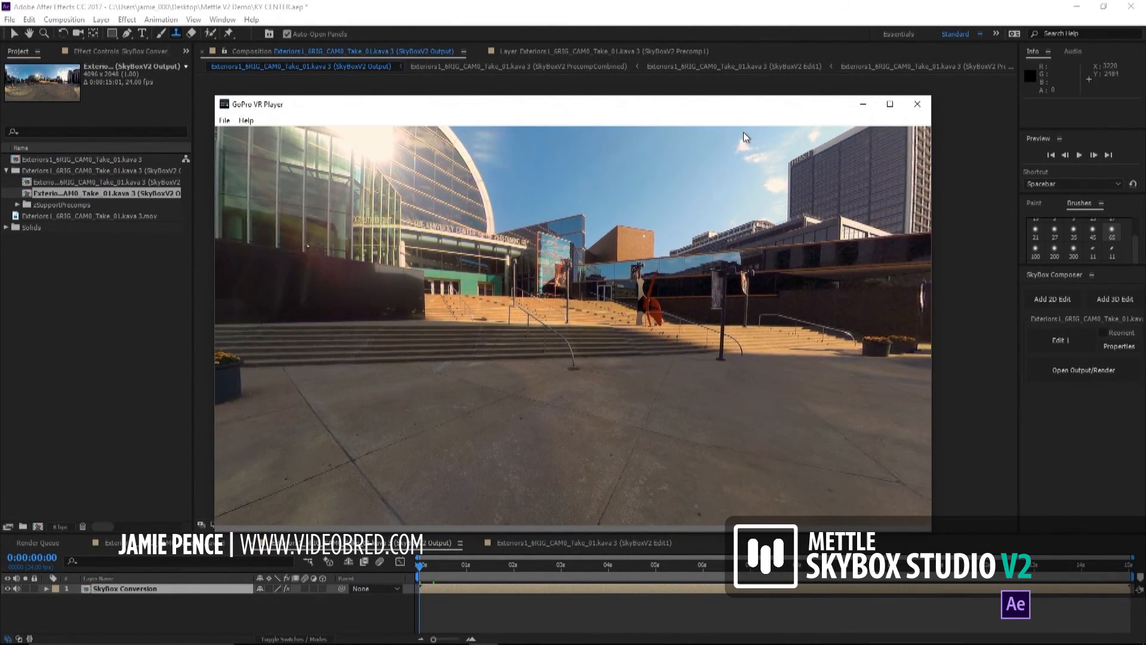
pyautogui.click(917, 104)
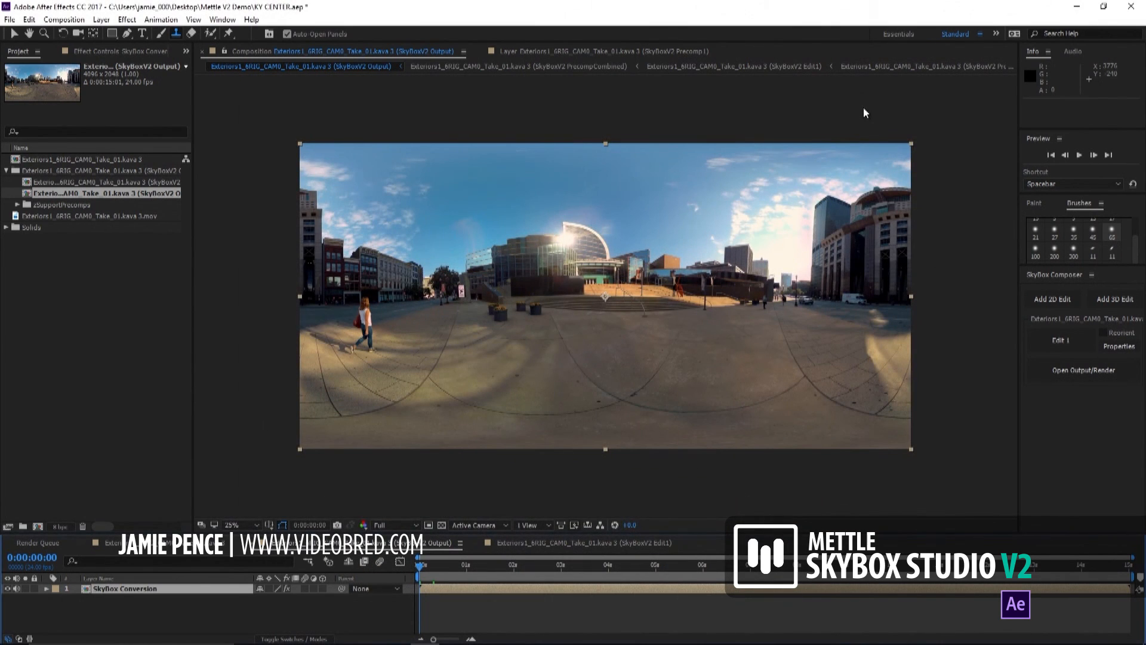